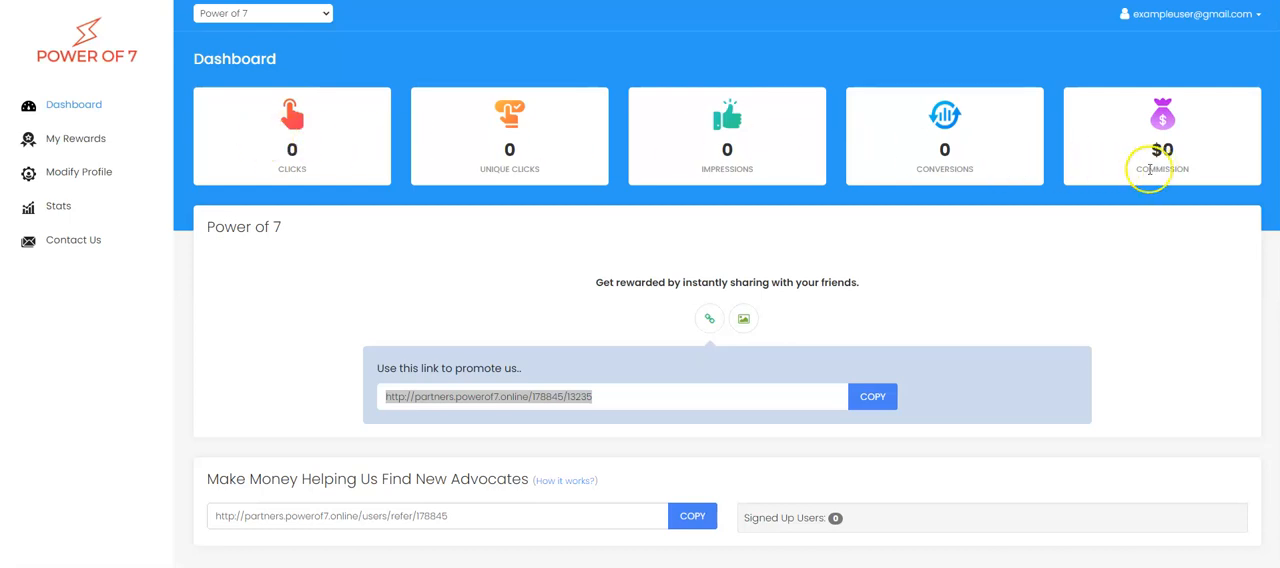
{"action": "mouse_move", "coordinate": [250, 114]}
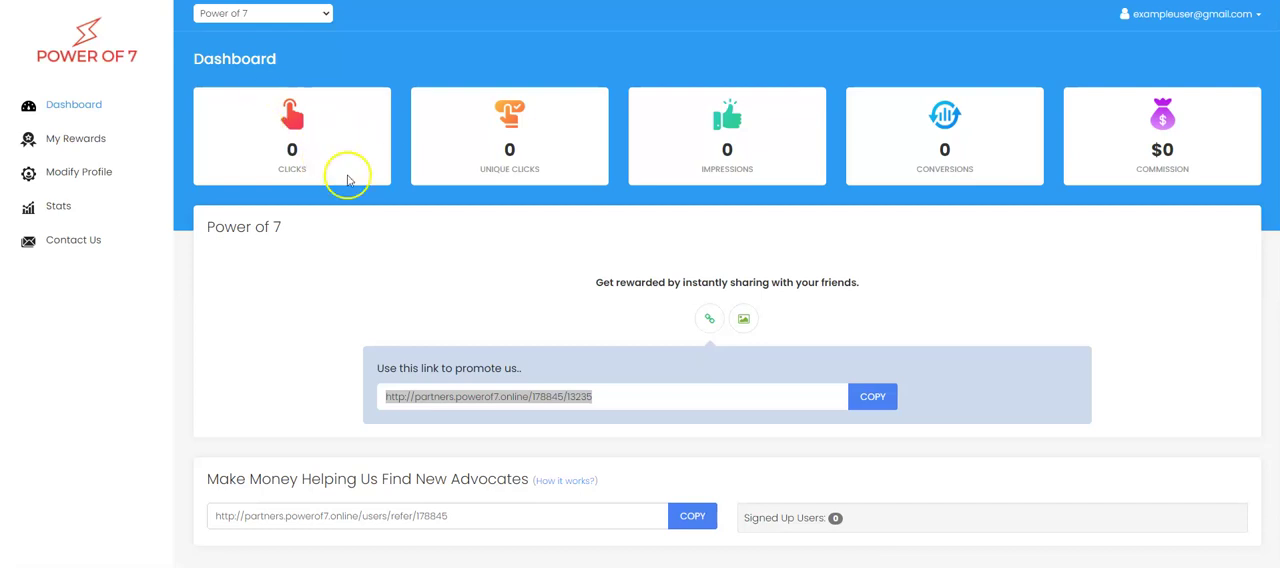
{"action": "mouse_move", "coordinate": [314, 174]}
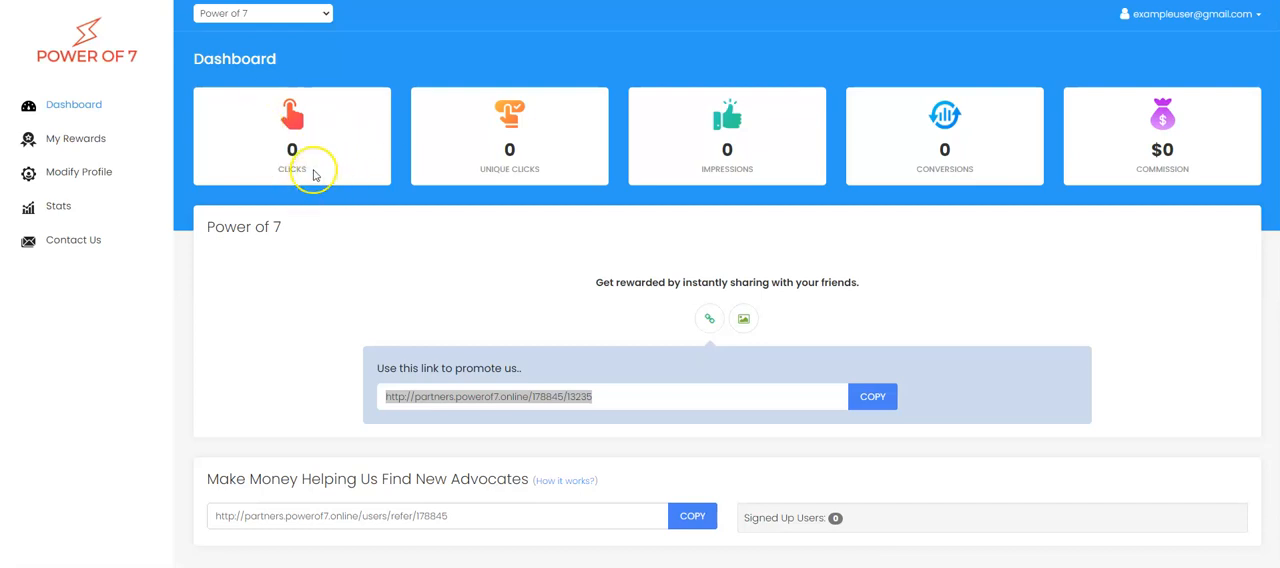
{"action": "mouse_move", "coordinate": [312, 192]}
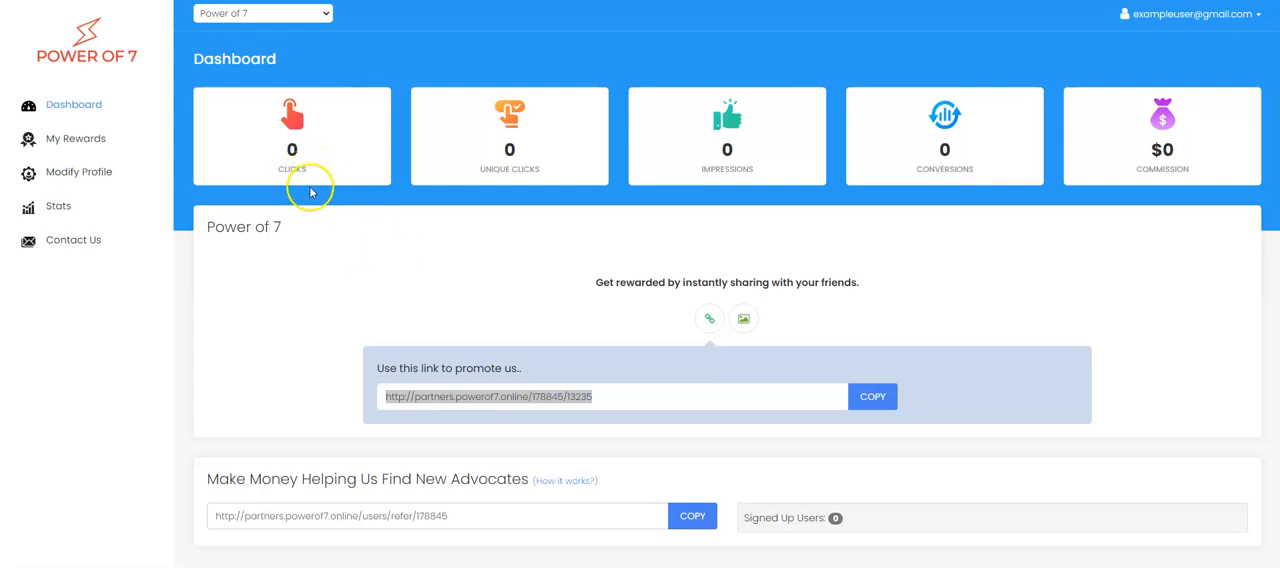
{"action": "mouse_move", "coordinate": [284, 172]}
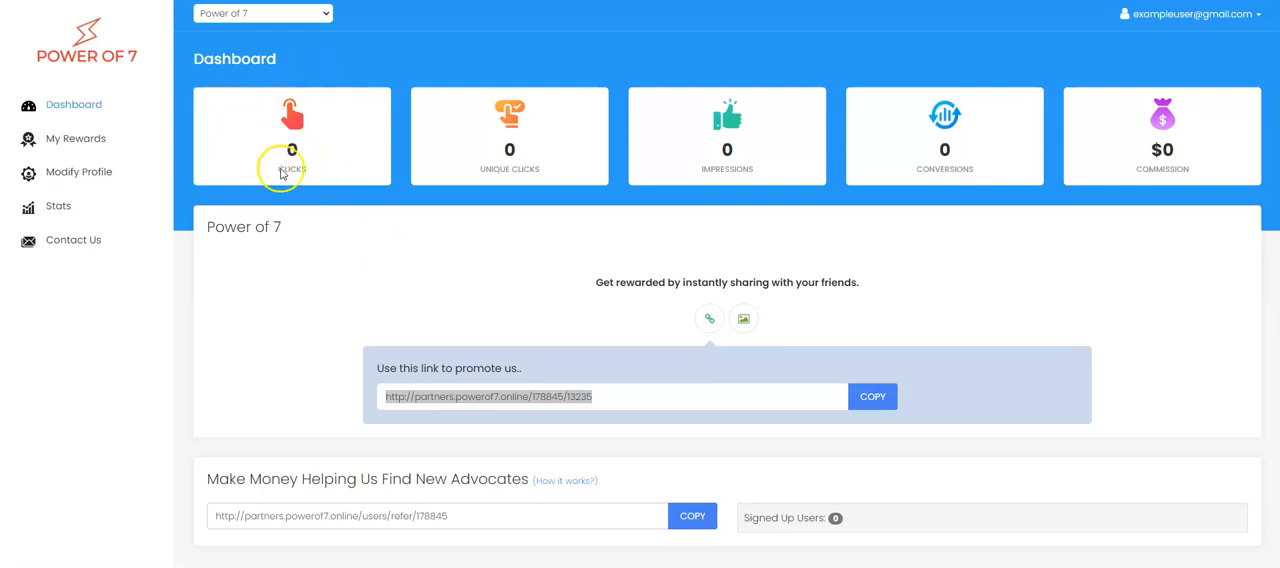
{"action": "mouse_move", "coordinate": [484, 160]}
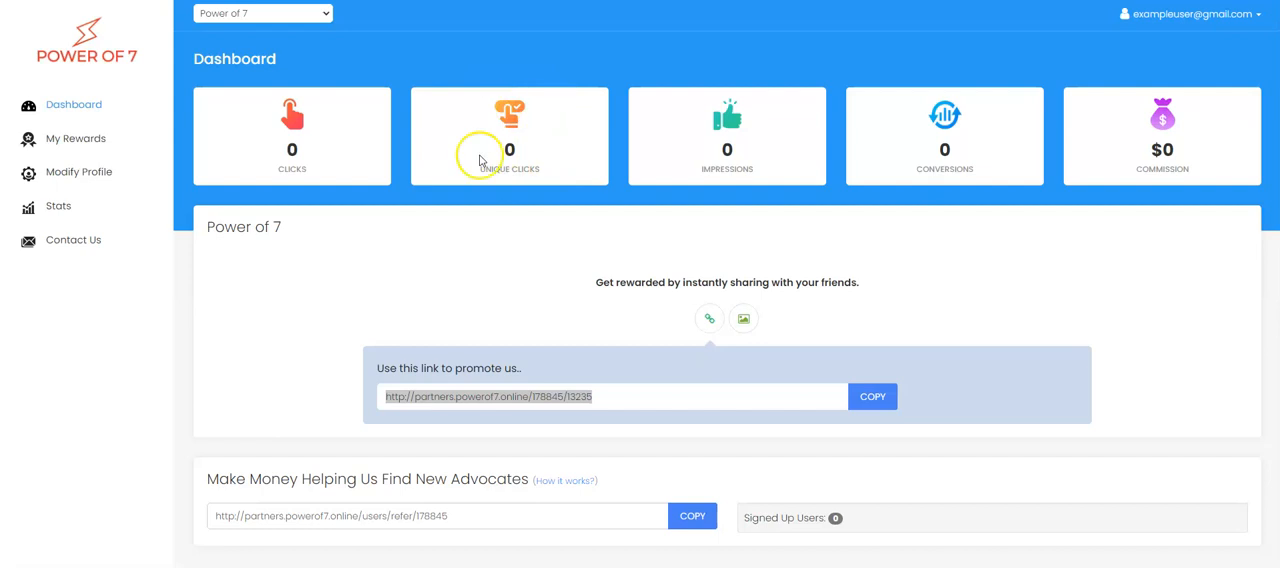
{"action": "mouse_move", "coordinate": [308, 122]}
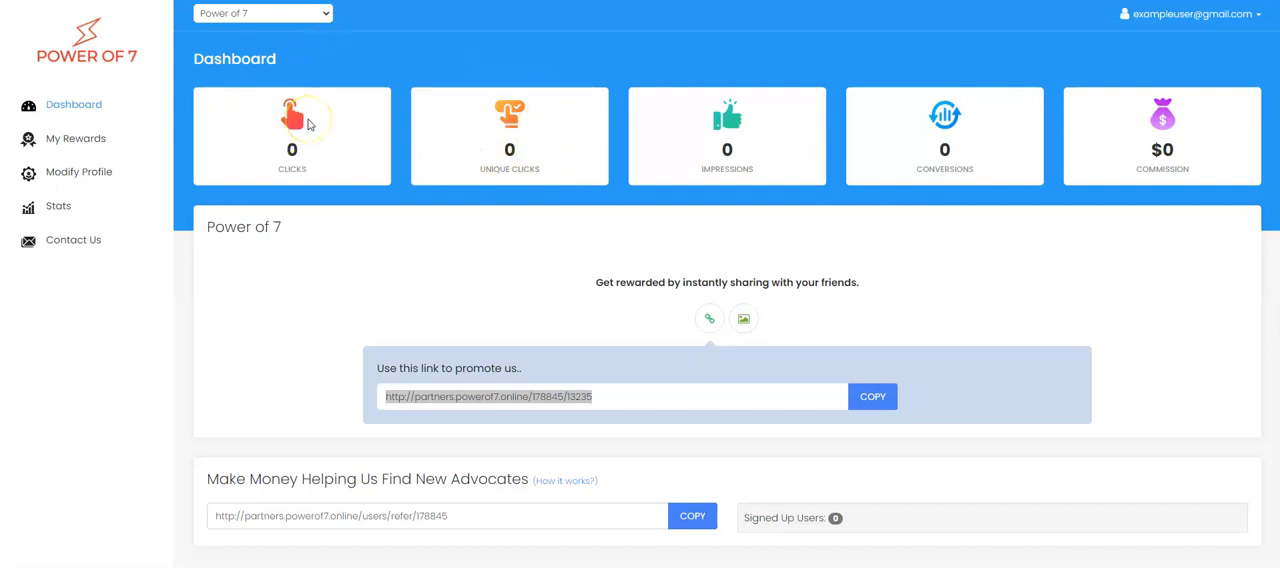
{"action": "mouse_move", "coordinate": [318, 112]}
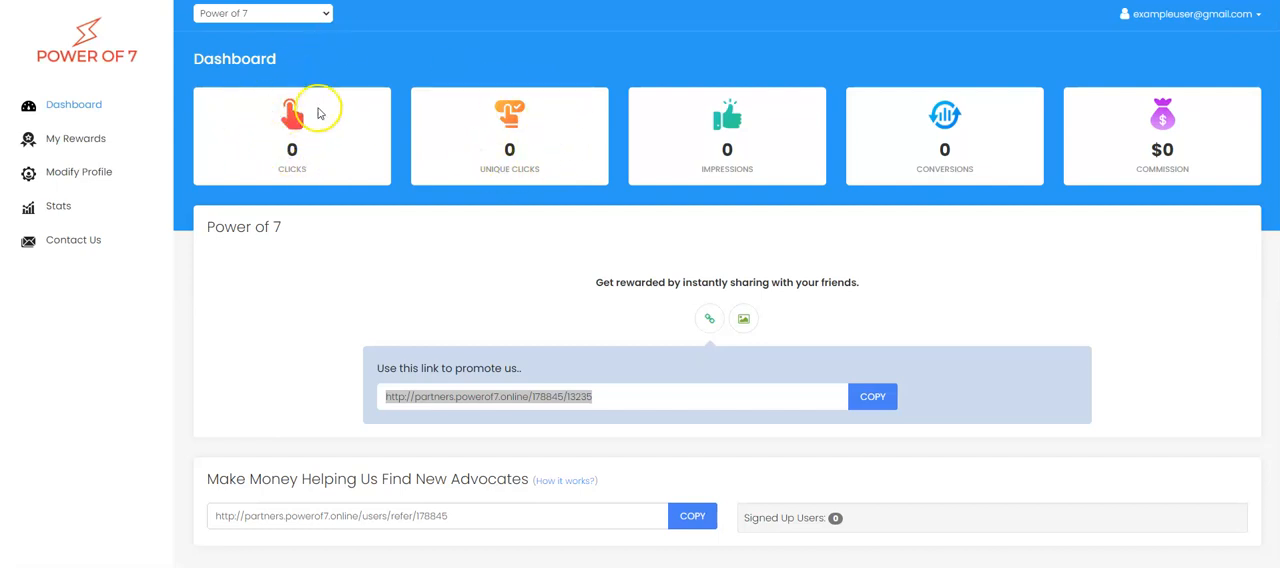
{"action": "mouse_move", "coordinate": [338, 162]}
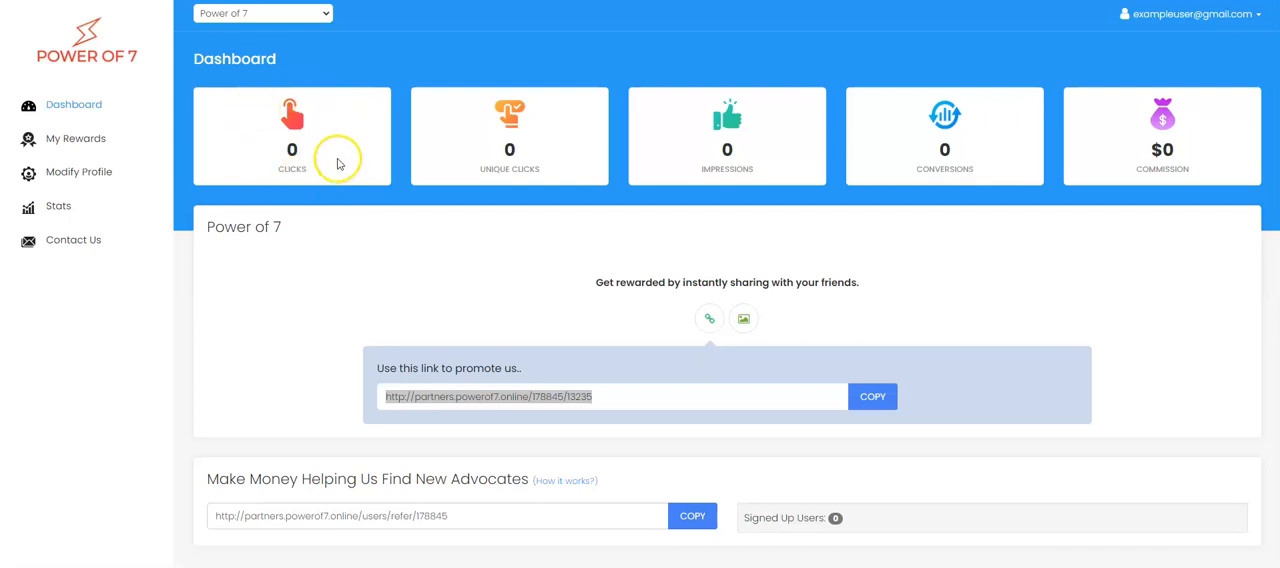
{"action": "mouse_move", "coordinate": [498, 104]}
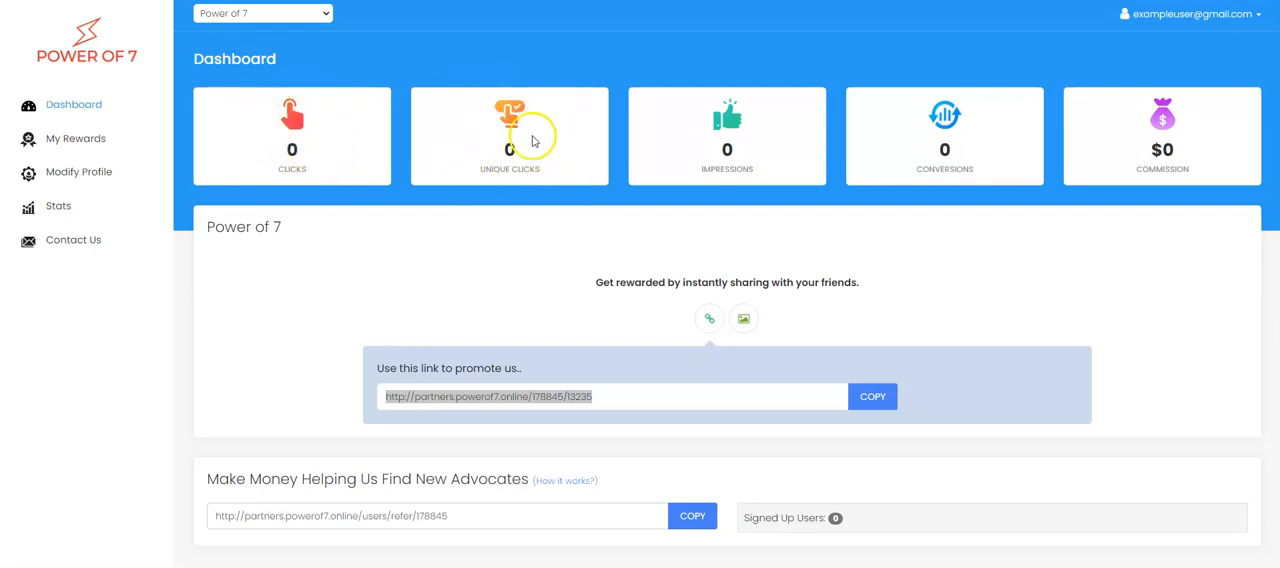
{"action": "mouse_move", "coordinate": [700, 108]}
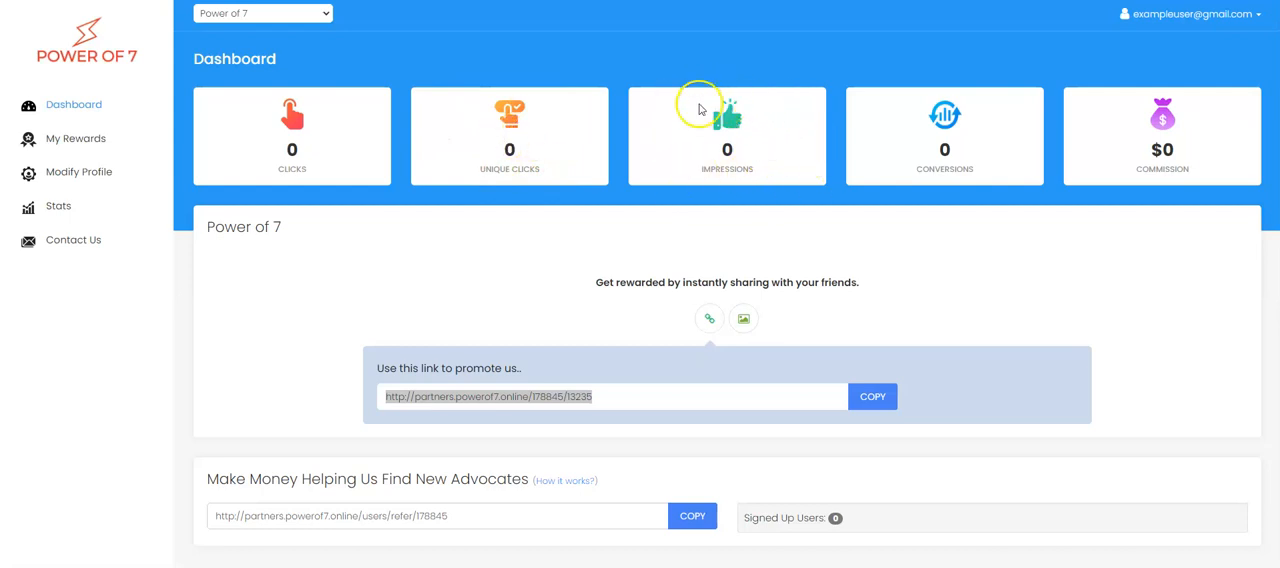
{"action": "mouse_move", "coordinate": [650, 152]}
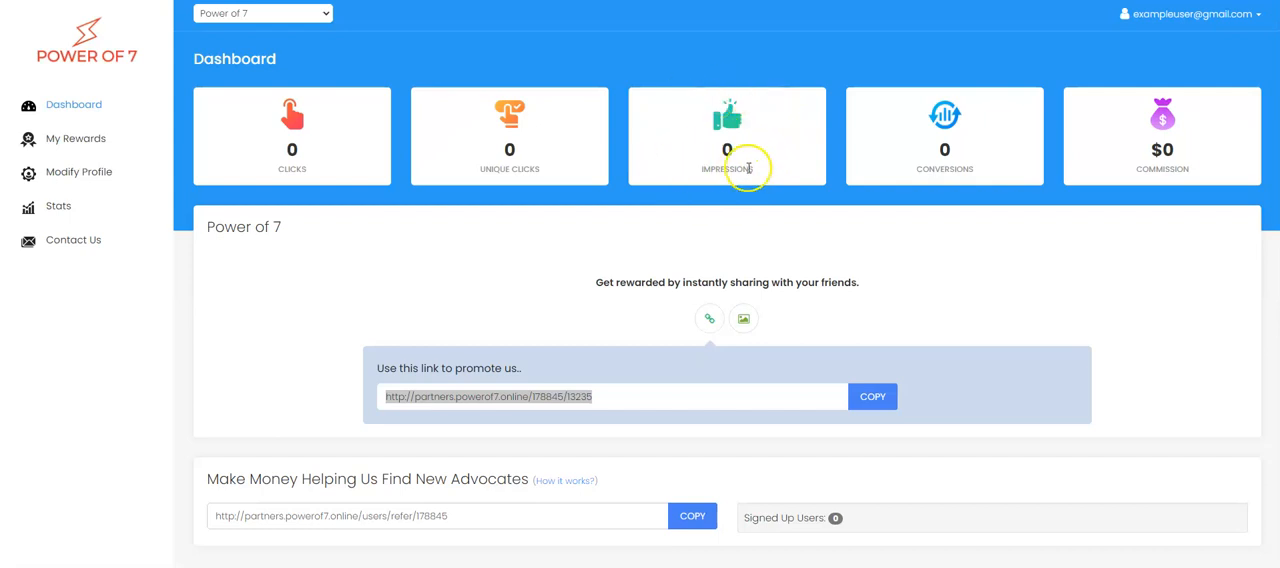
{"action": "mouse_move", "coordinate": [744, 136]}
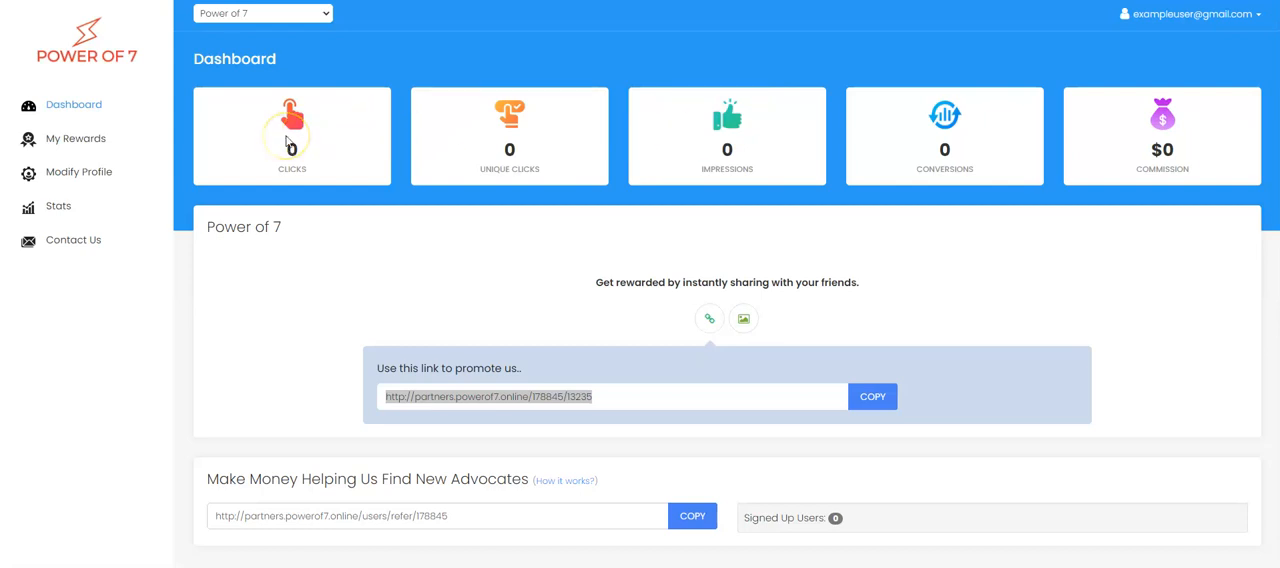
{"action": "mouse_move", "coordinate": [500, 134]}
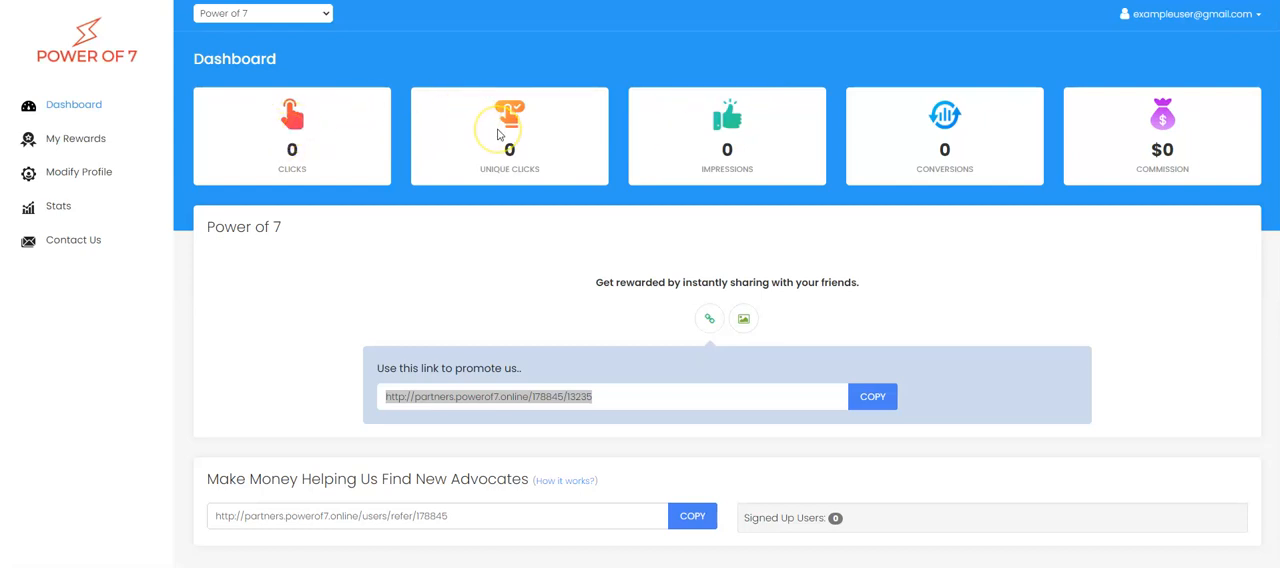
{"action": "mouse_move", "coordinate": [776, 132]}
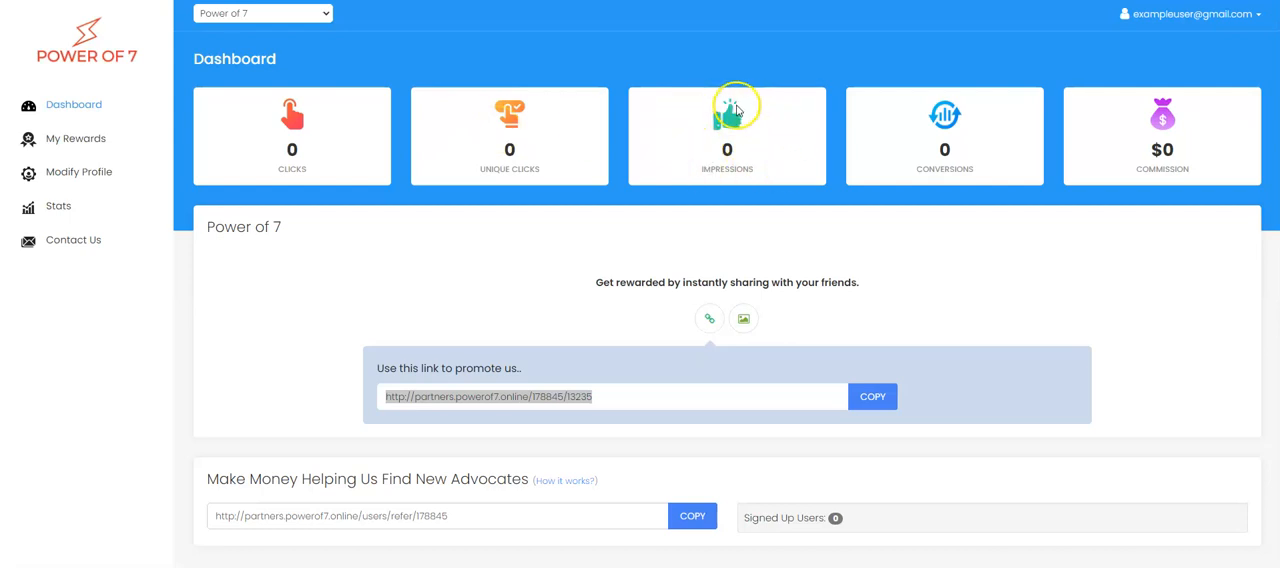
{"action": "mouse_move", "coordinate": [676, 104]}
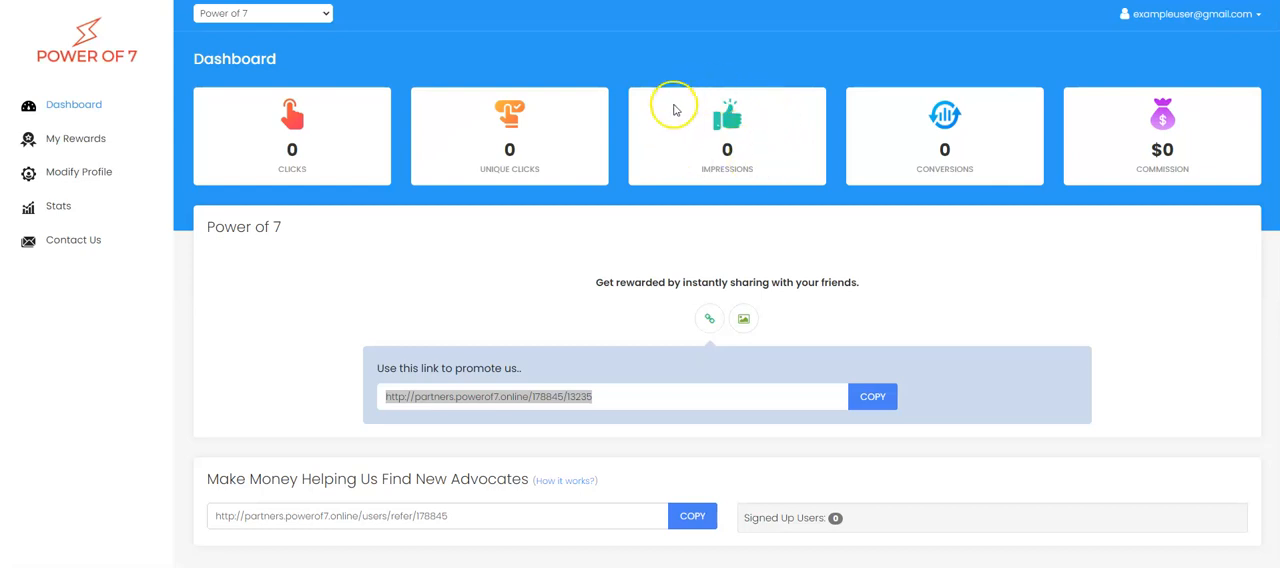
{"action": "mouse_move", "coordinate": [964, 120]}
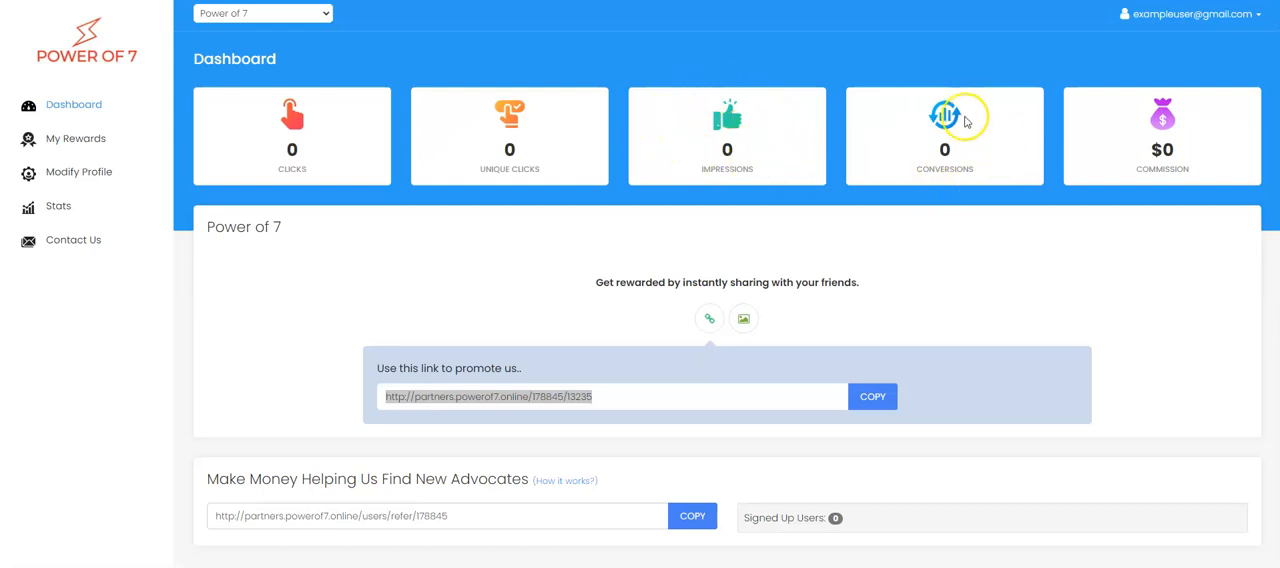
{"action": "mouse_move", "coordinate": [1228, 76]}
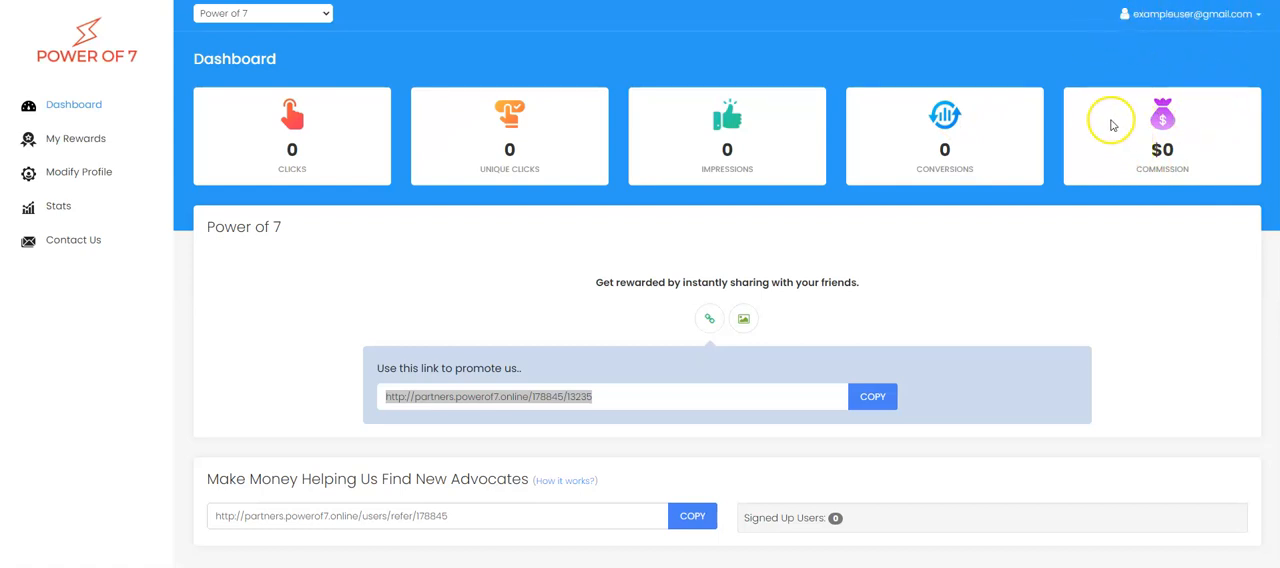
{"action": "mouse_move", "coordinate": [860, 132]}
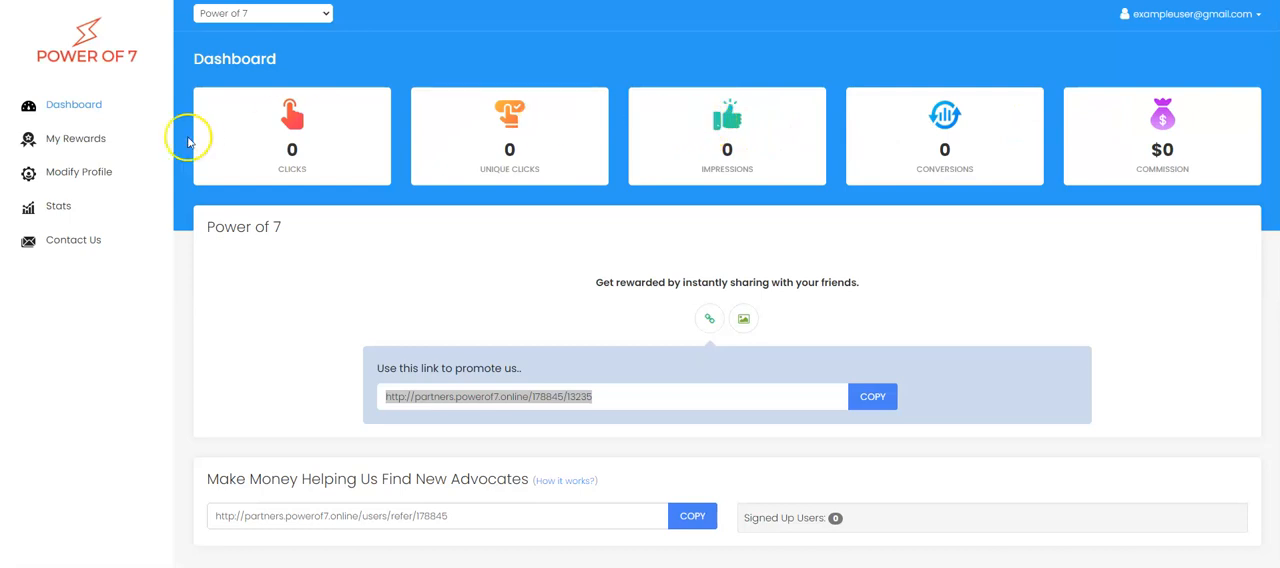
{"action": "mouse_move", "coordinate": [458, 448]}
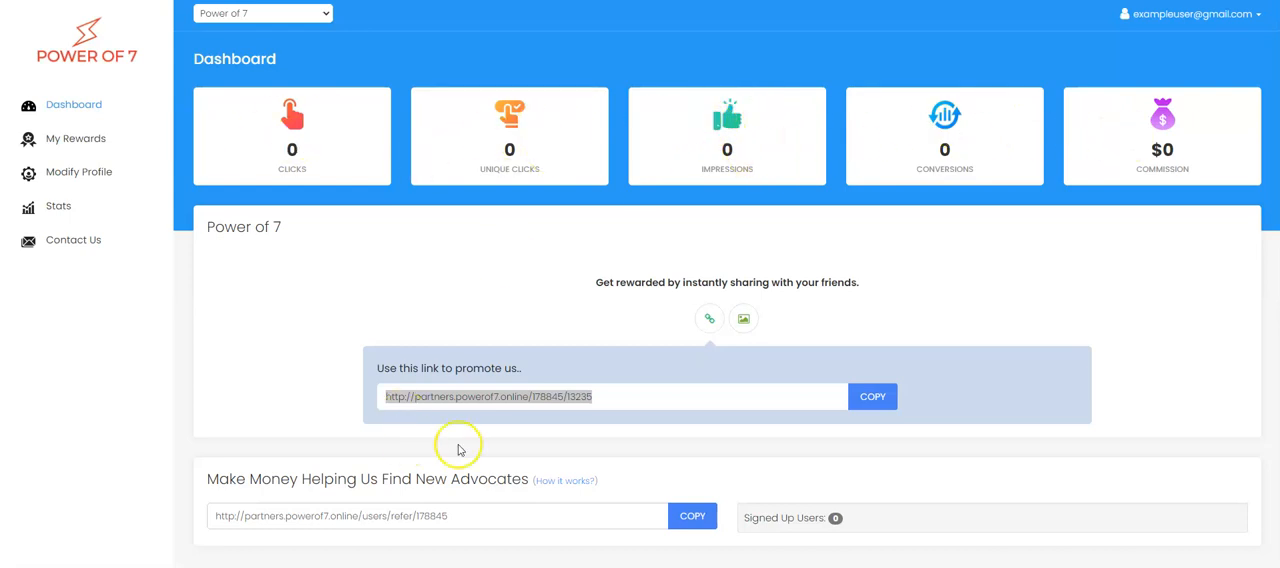
{"action": "mouse_move", "coordinate": [764, 396]}
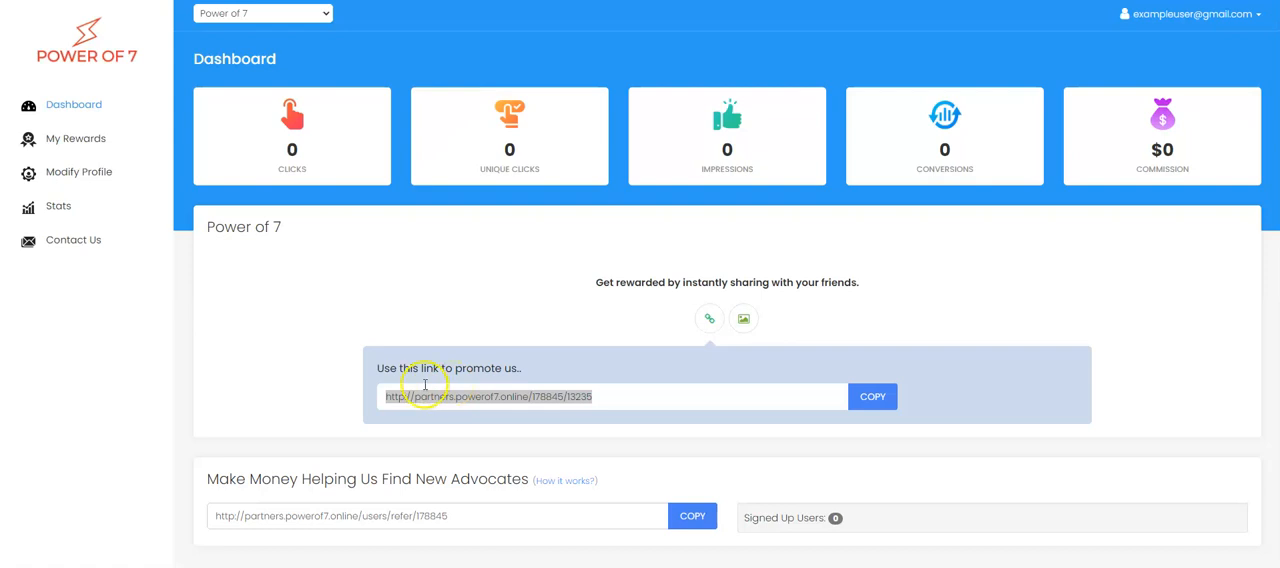
{"action": "mouse_move", "coordinate": [604, 402]}
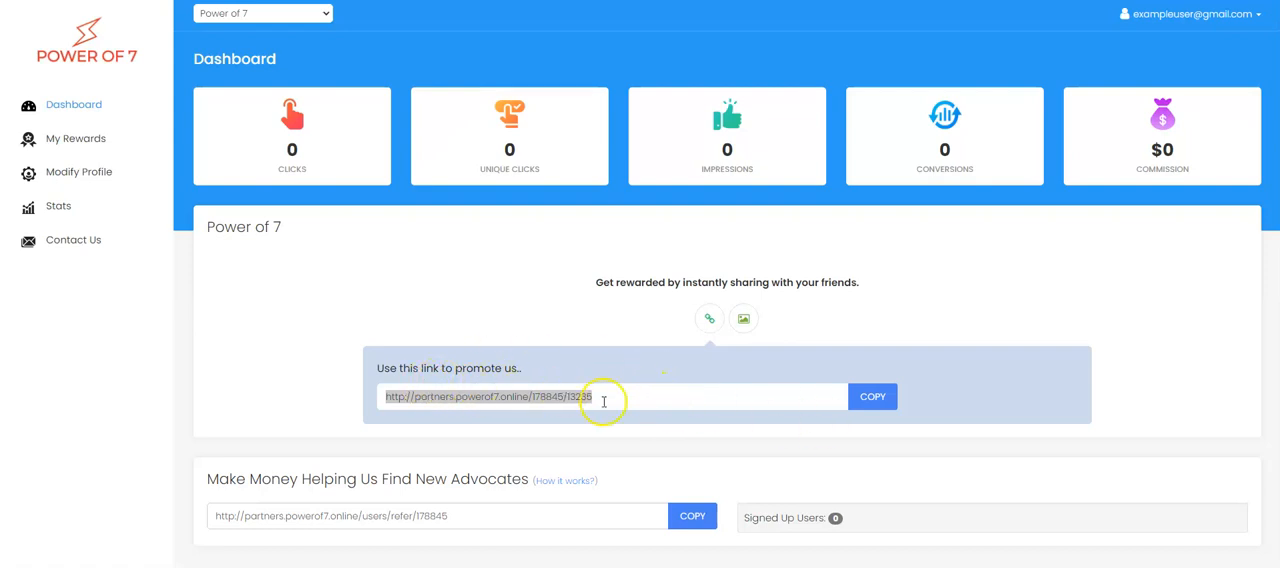
Step: Copy the 'Use this link to promote us' referral URL to the clipboard
{"action": "left_click", "coordinate": [872, 396]}
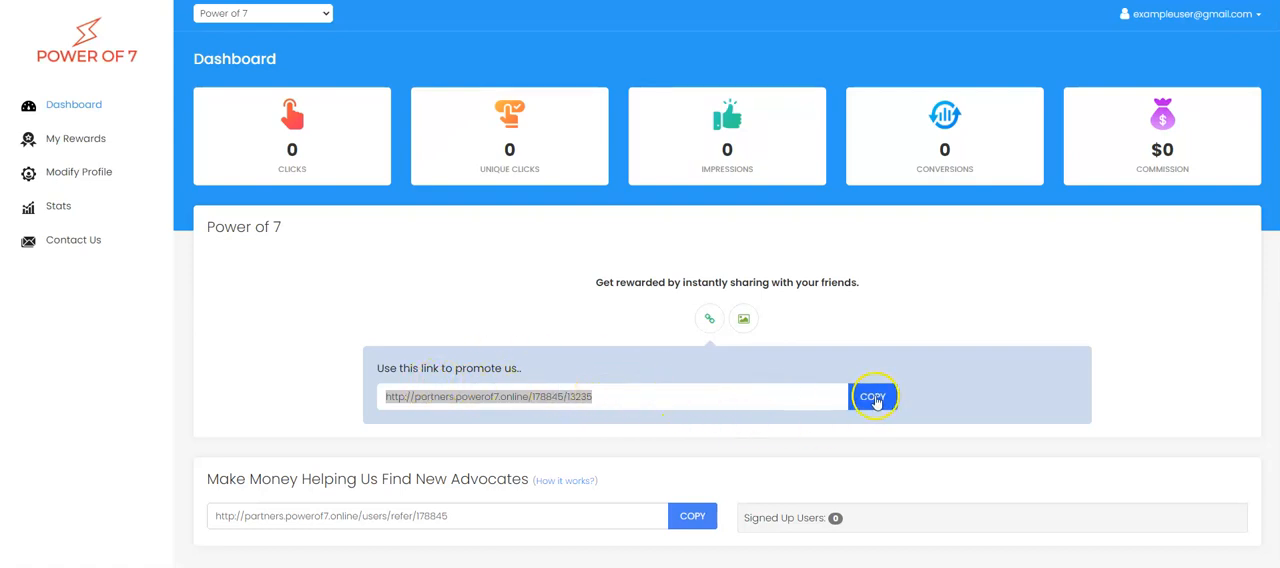
{"action": "mouse_move", "coordinate": [72, 218]}
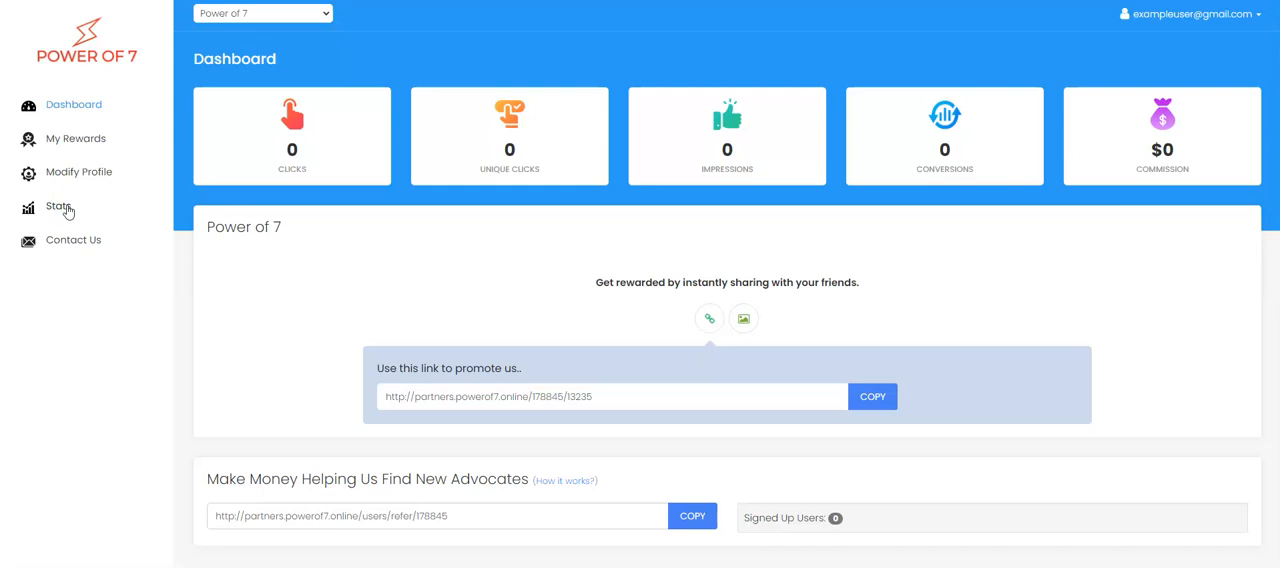
{"action": "left_click", "coordinate": [56, 206]}
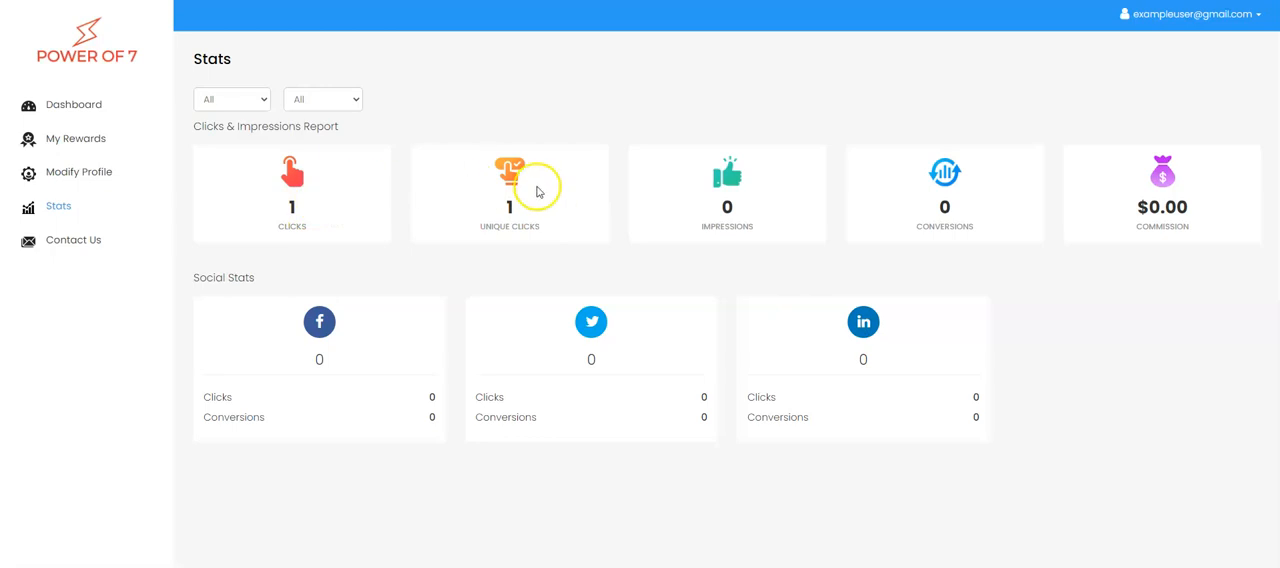
{"action": "mouse_move", "coordinate": [584, 198]}
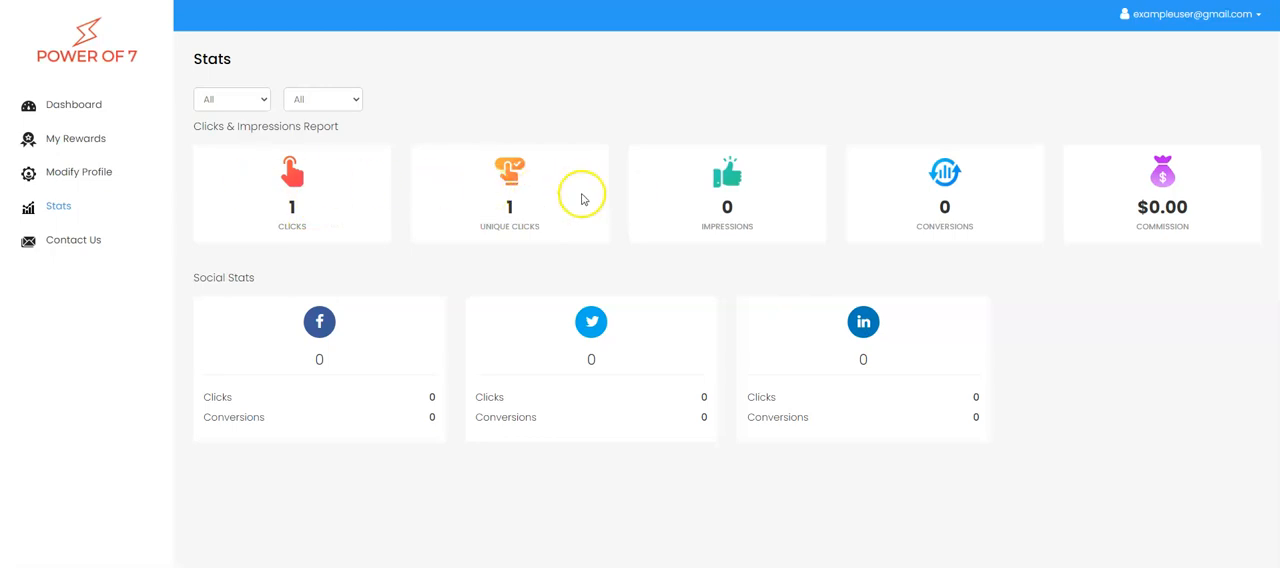
{"action": "mouse_move", "coordinate": [108, 132]}
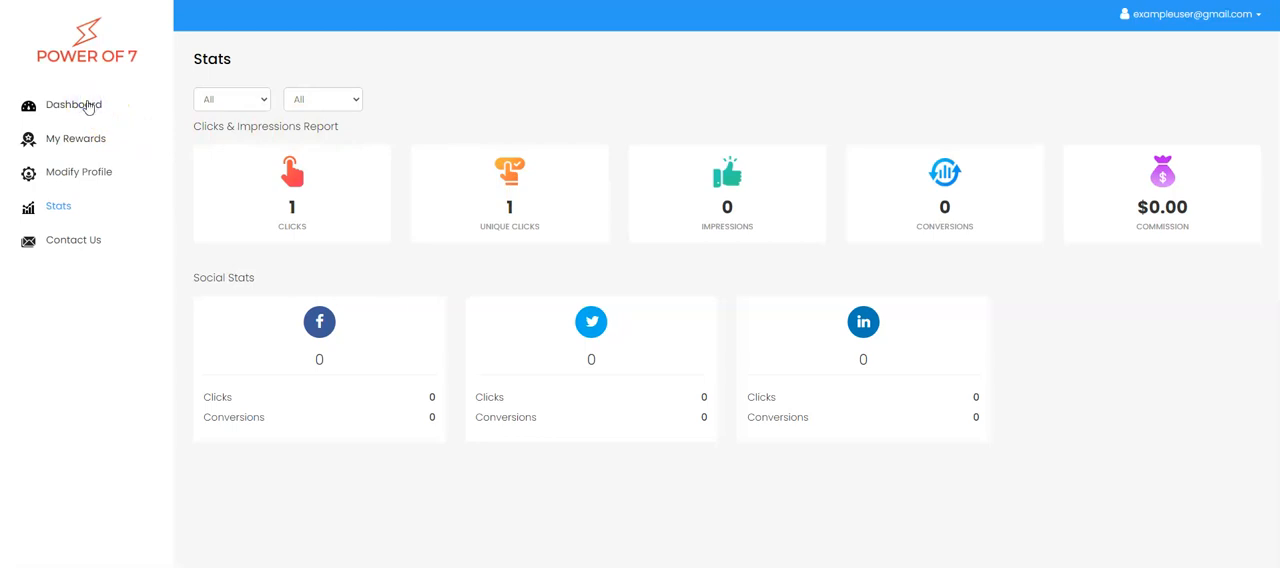
Step: Return to the Dashboard and bring up link options on the promotional referral URL
{"action": "left_click", "coordinate": [72, 104]}
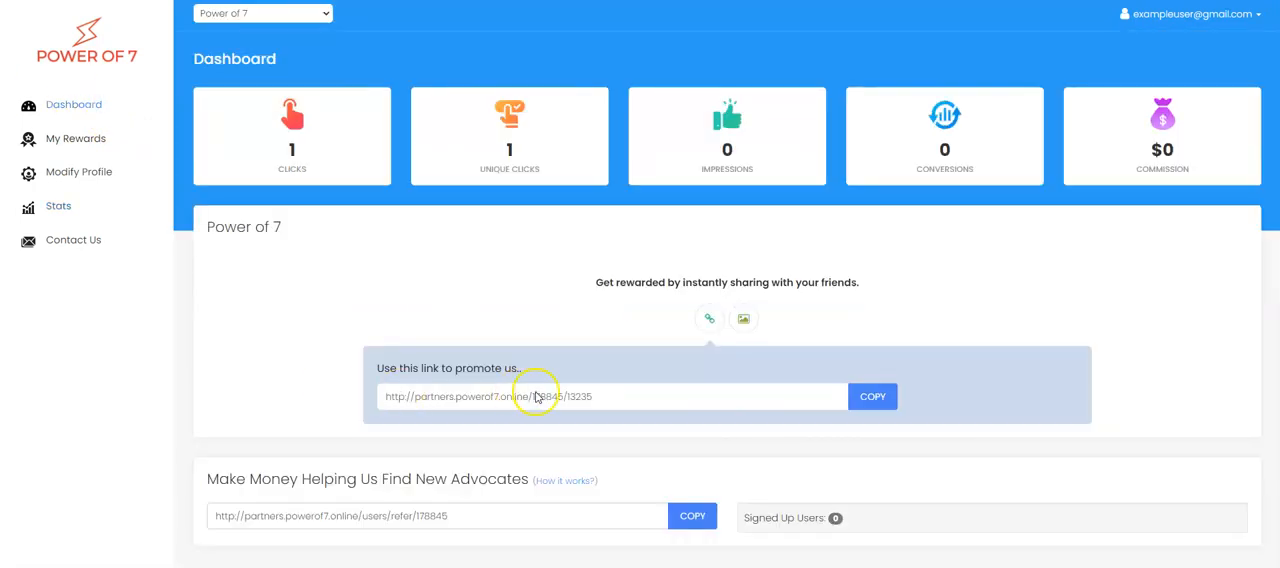
{"action": "right_click", "coordinate": [536, 396]}
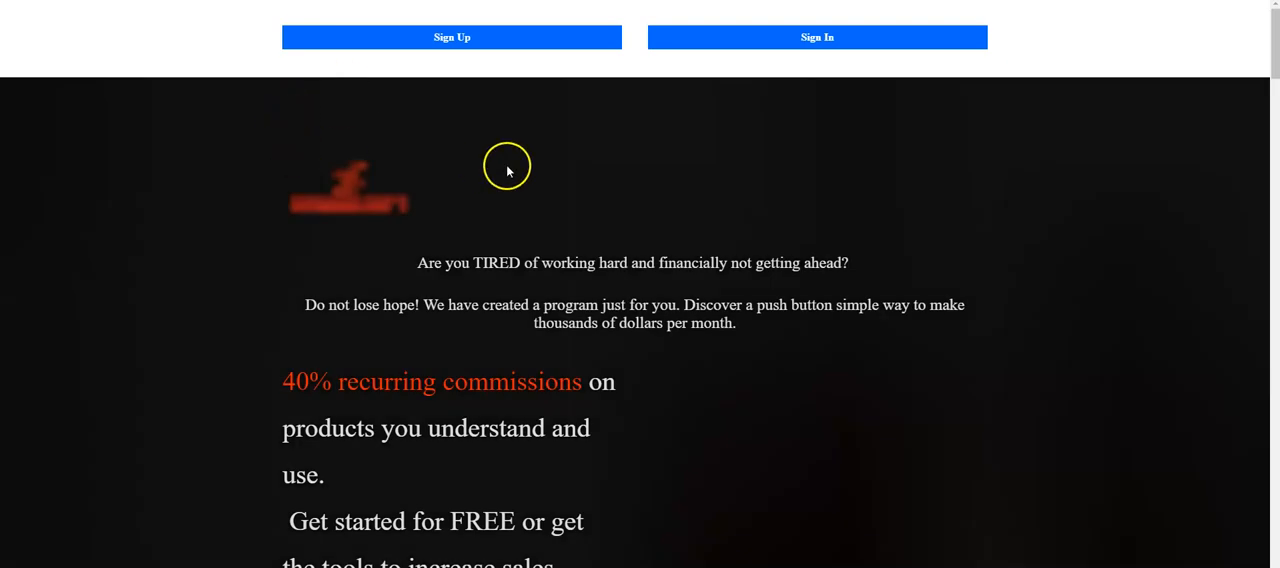
Step: Scroll through the referral landing page's tools, pricing plans and testimonials sections
{"action": "scroll", "scroll_direction": "down", "scroll_amount": 3}
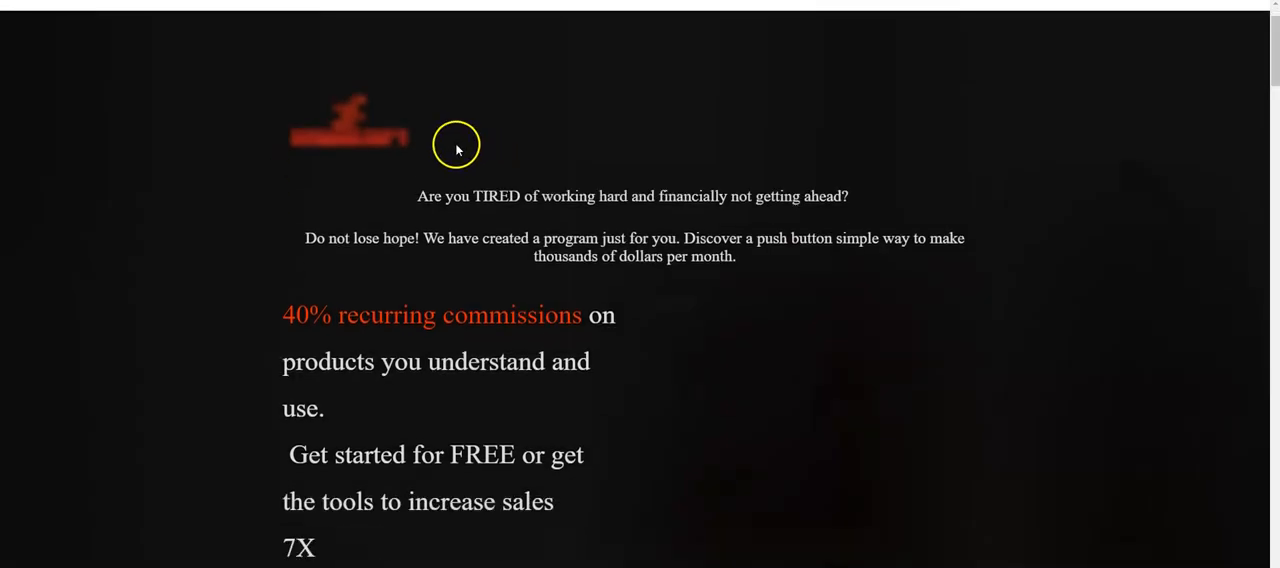
{"action": "scroll", "scroll_direction": "down", "scroll_amount": 3}
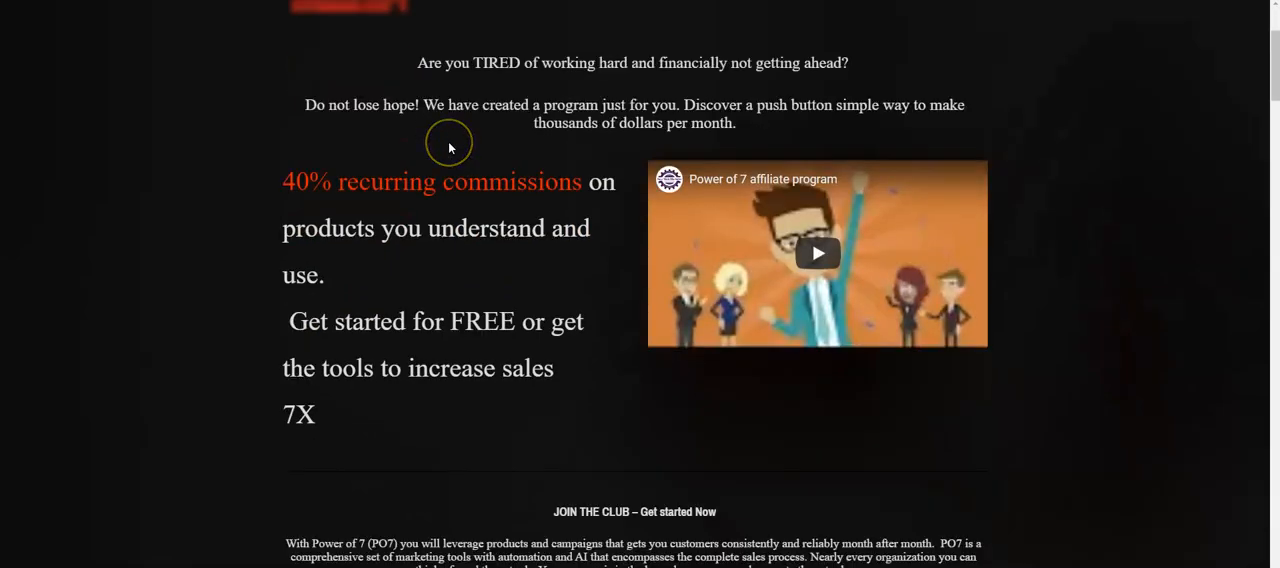
{"action": "scroll", "scroll_direction": "down", "scroll_amount": 3}
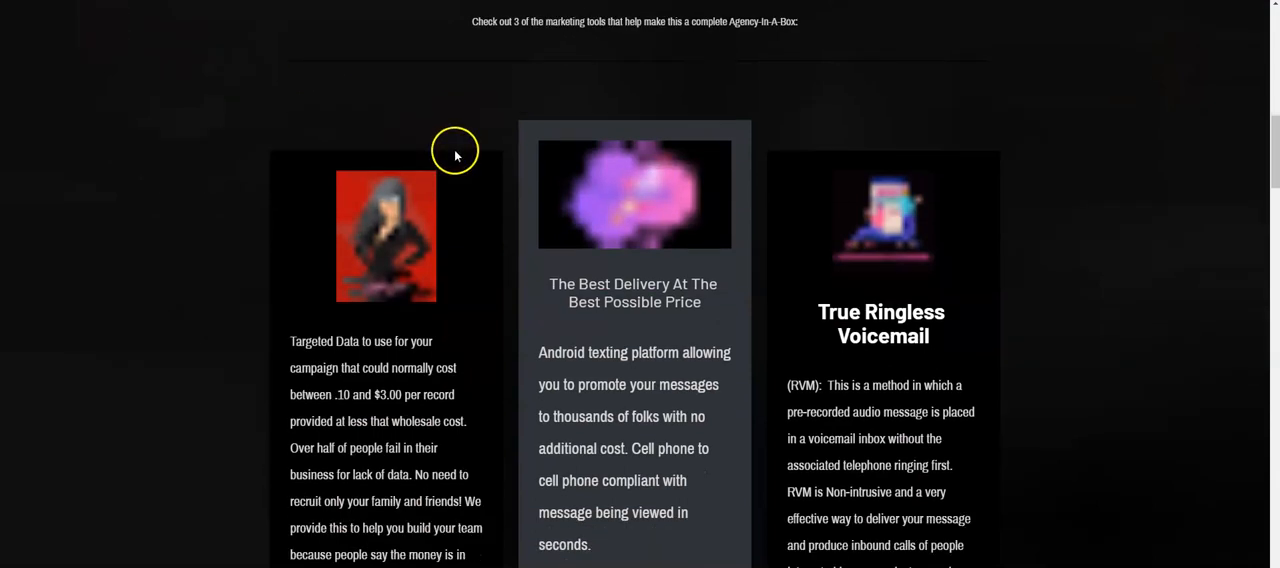
{"action": "scroll", "scroll_direction": "down", "scroll_amount": 3}
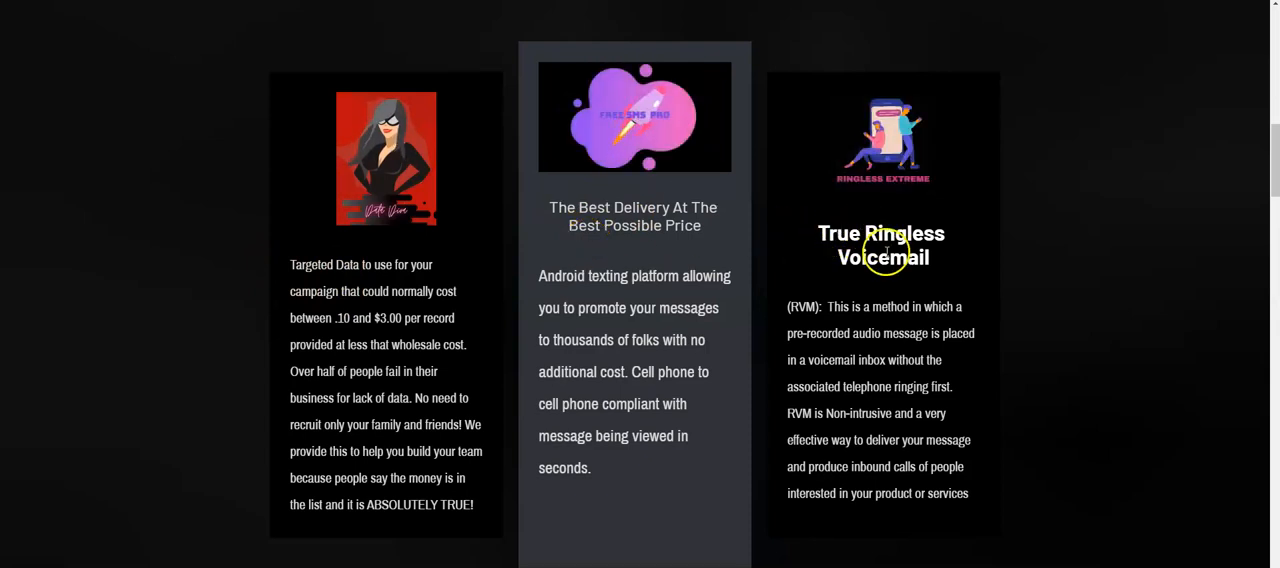
{"action": "scroll", "scroll_direction": "down", "scroll_amount": 3}
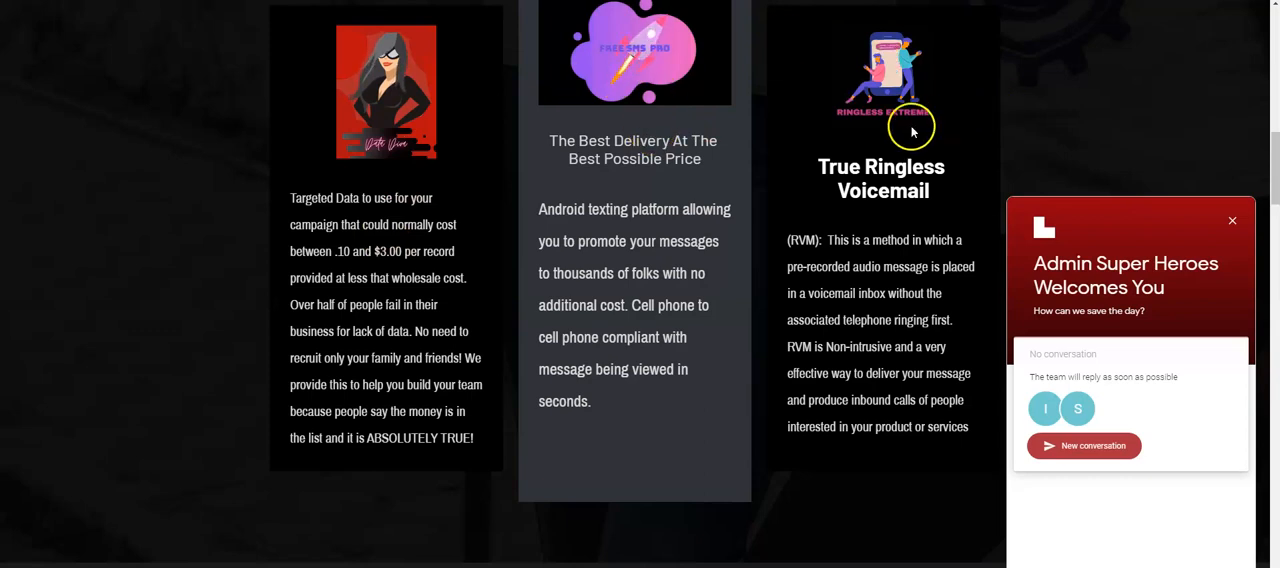
{"action": "scroll", "scroll_direction": "down", "scroll_amount": 3}
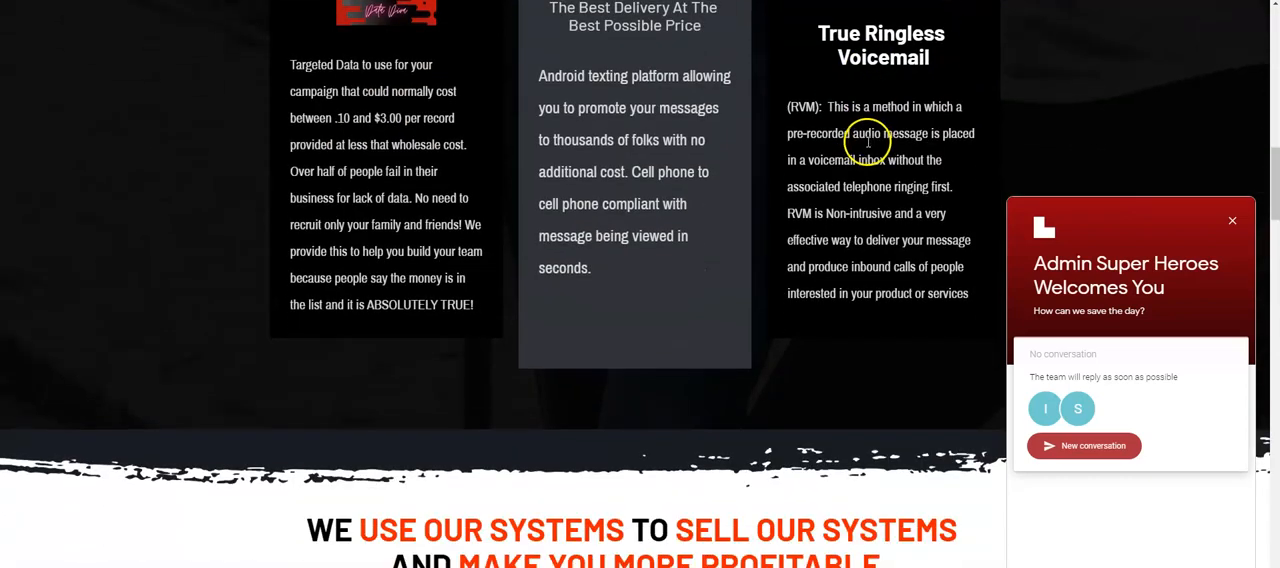
{"action": "mouse_move", "coordinate": [868, 164]}
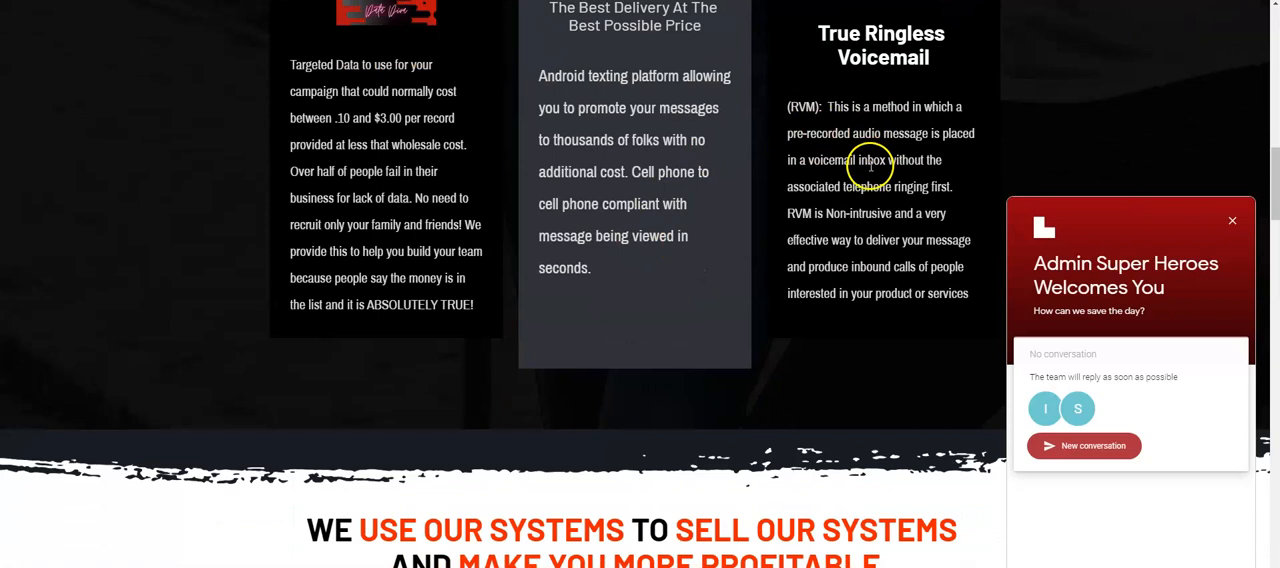
{"action": "mouse_move", "coordinate": [648, 140]}
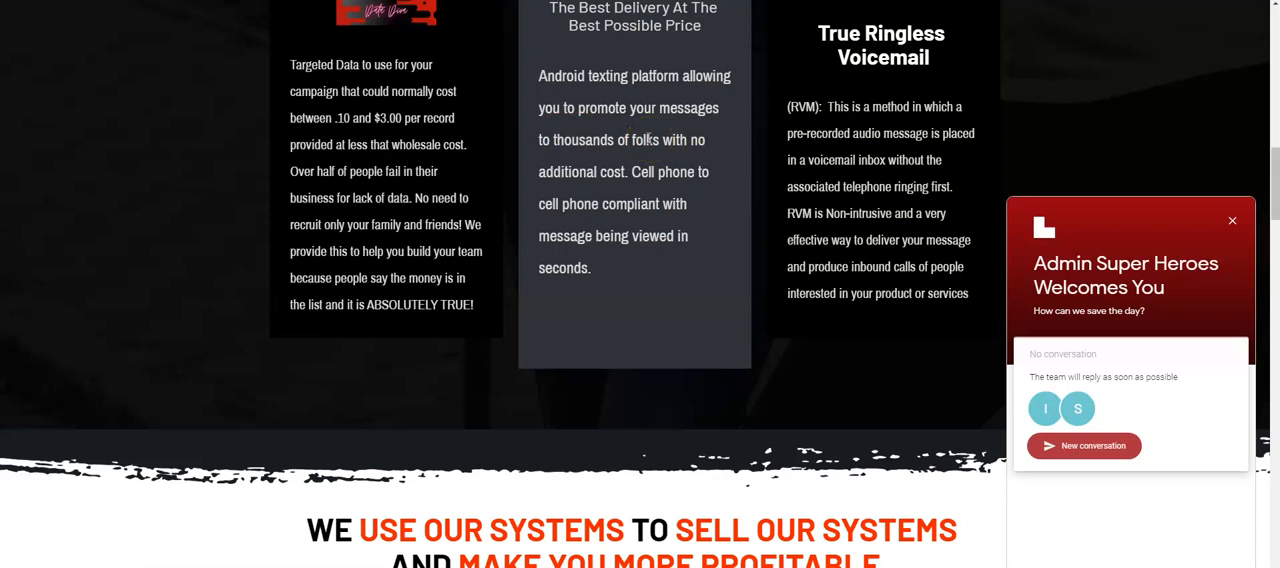
{"action": "scroll", "scroll_direction": "down", "scroll_amount": 3}
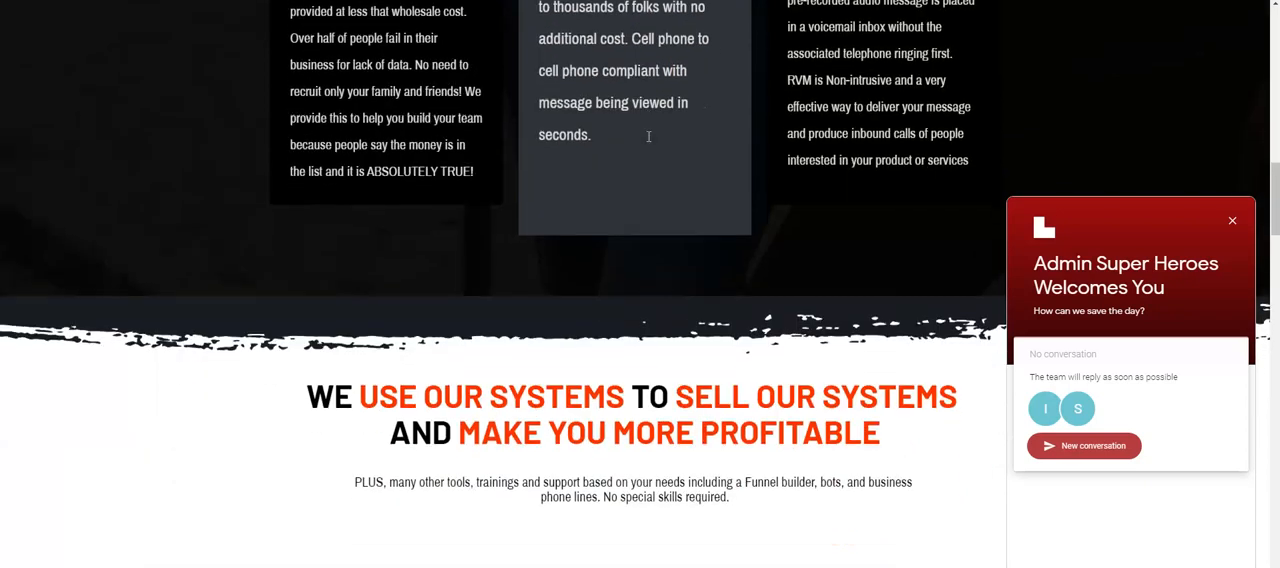
{"action": "scroll", "scroll_direction": "down", "scroll_amount": 3}
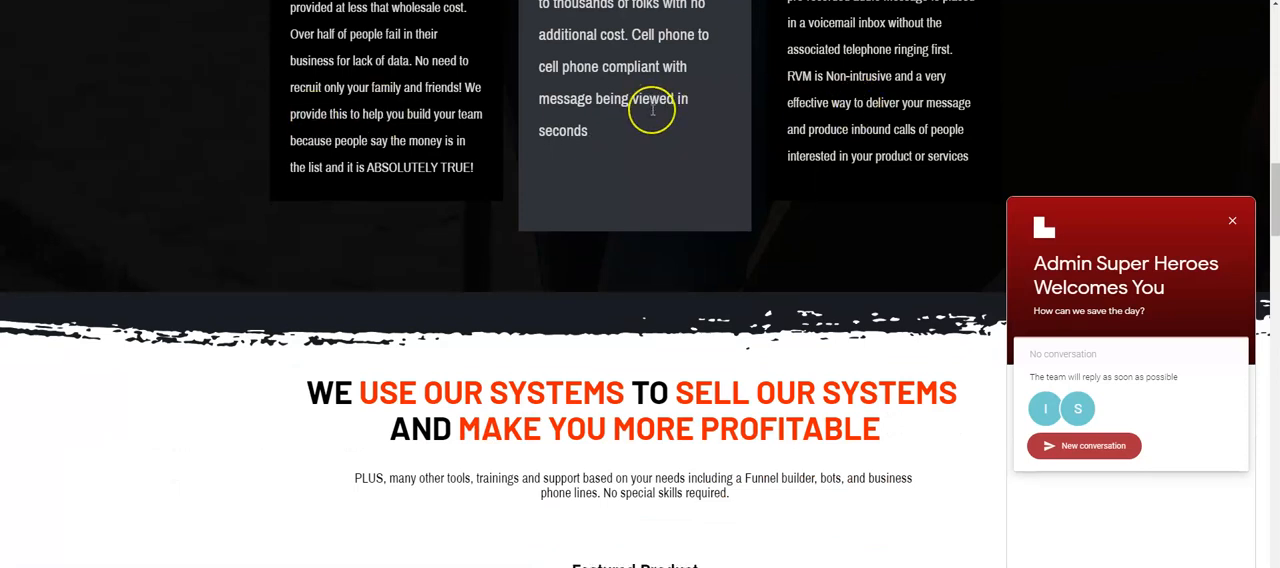
{"action": "scroll", "scroll_direction": "down", "scroll_amount": 3}
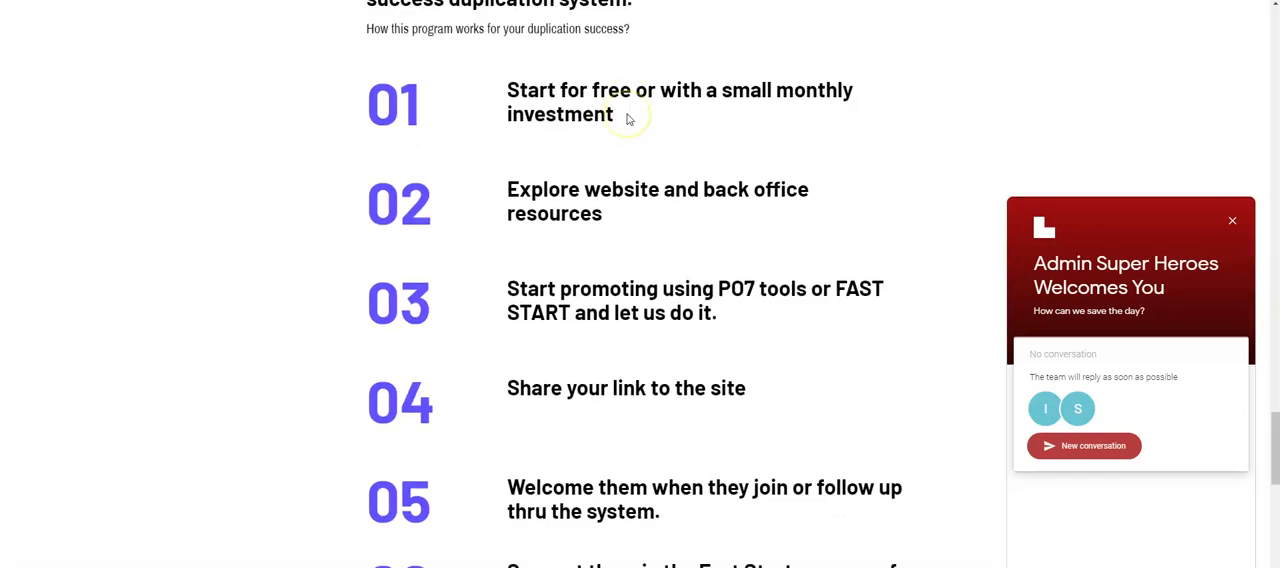
{"action": "scroll", "scroll_direction": "down", "scroll_amount": 3}
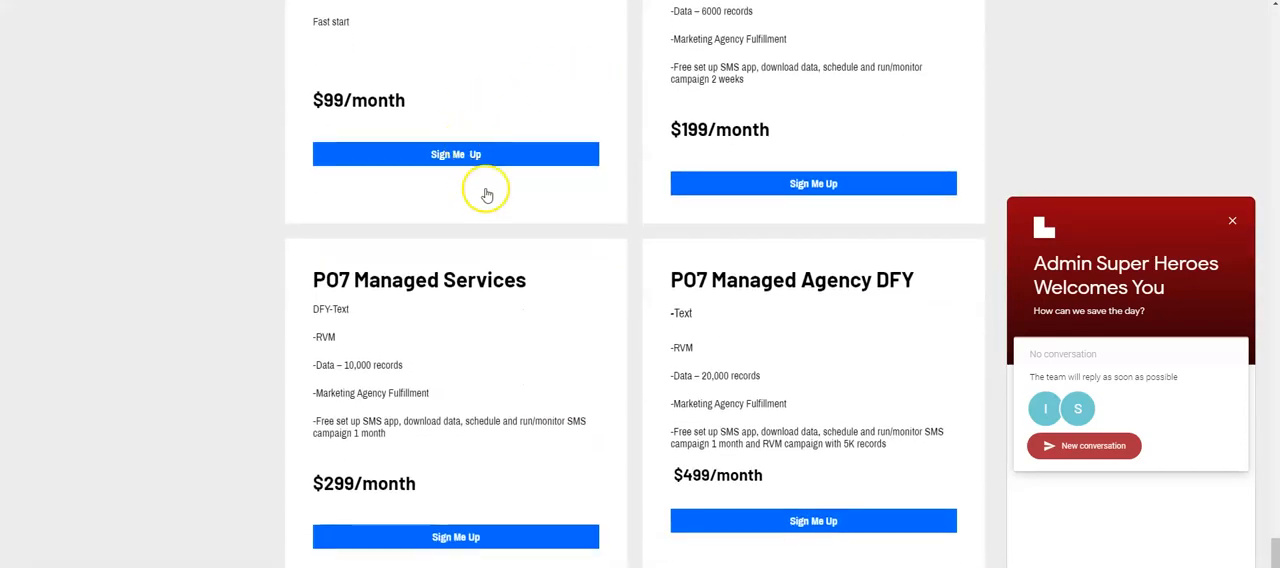
{"action": "scroll", "scroll_direction": "up", "scroll_amount": 3}
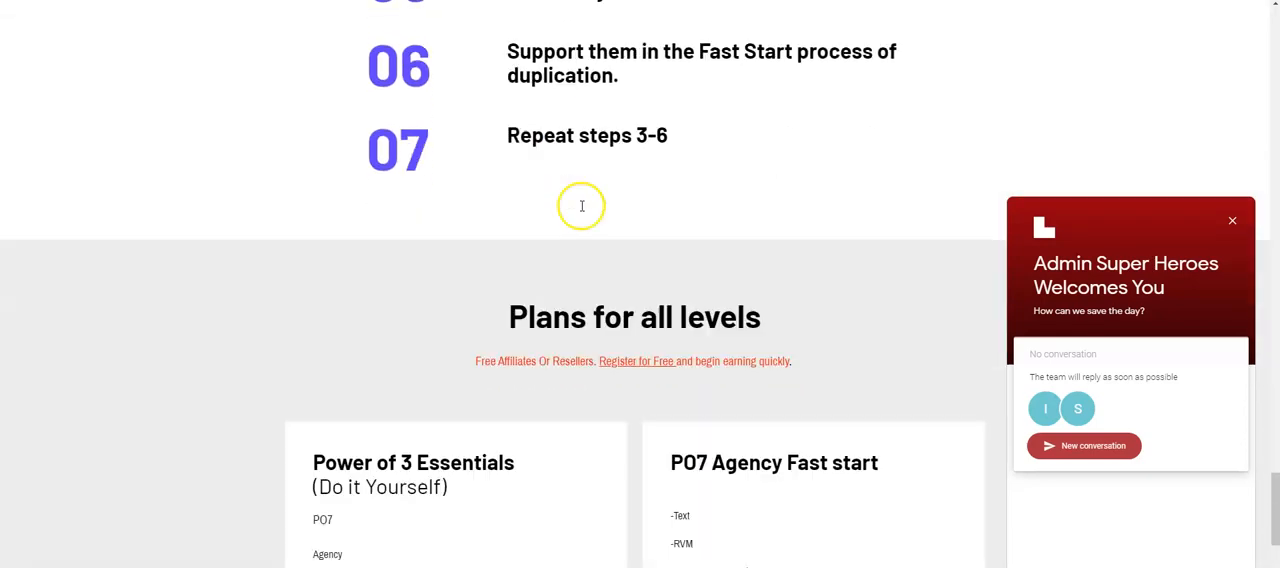
{"action": "scroll", "scroll_direction": "down", "scroll_amount": 3}
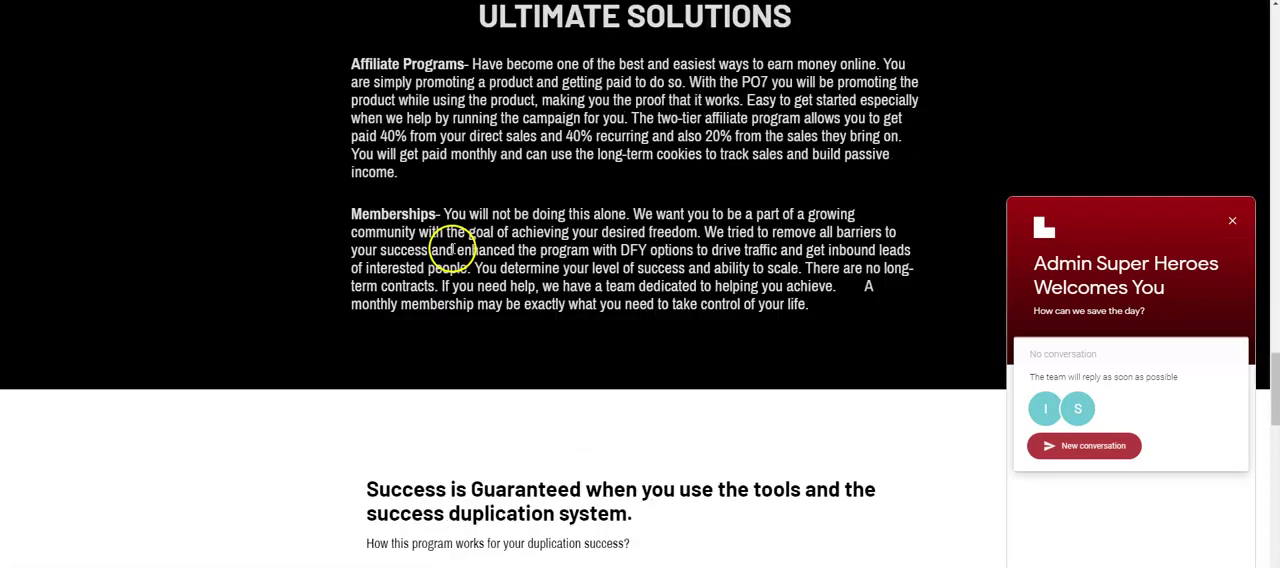
{"action": "scroll", "scroll_direction": "up", "scroll_amount": 3}
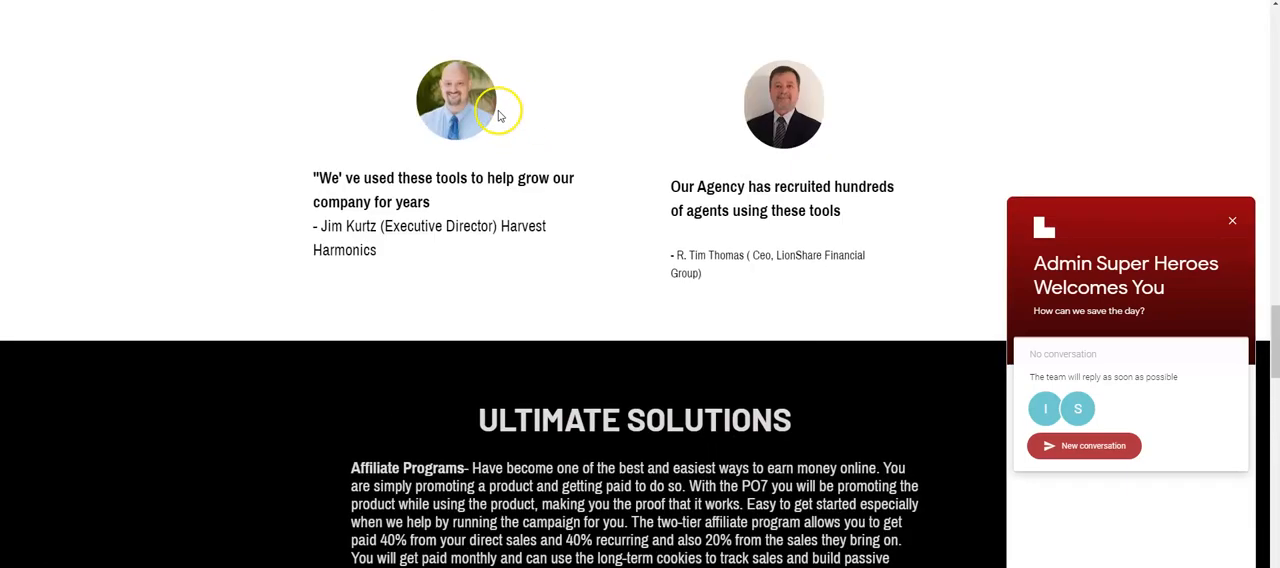
{"action": "scroll", "scroll_direction": "up", "scroll_amount": 3}
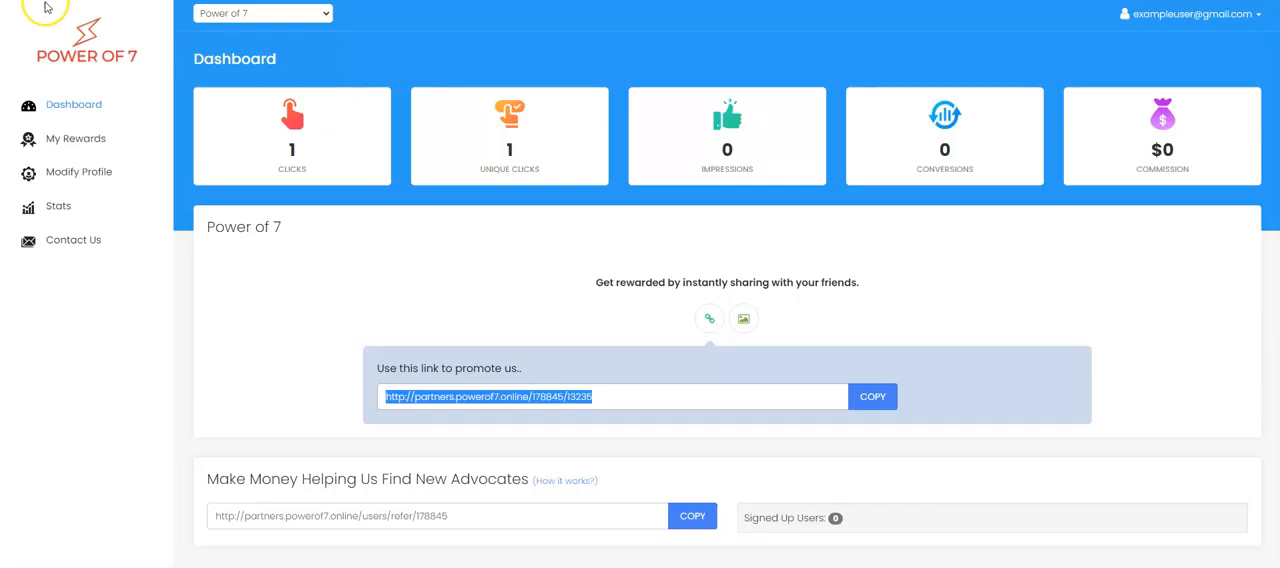
{"action": "mouse_move", "coordinate": [52, 88]}
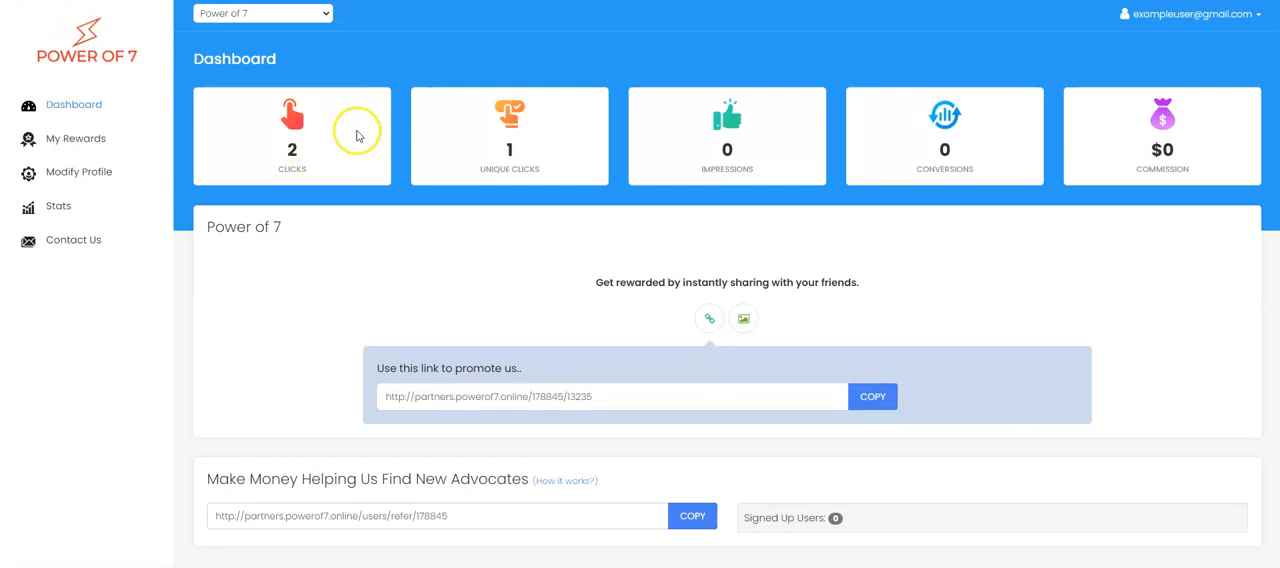
{"action": "mouse_move", "coordinate": [528, 158]}
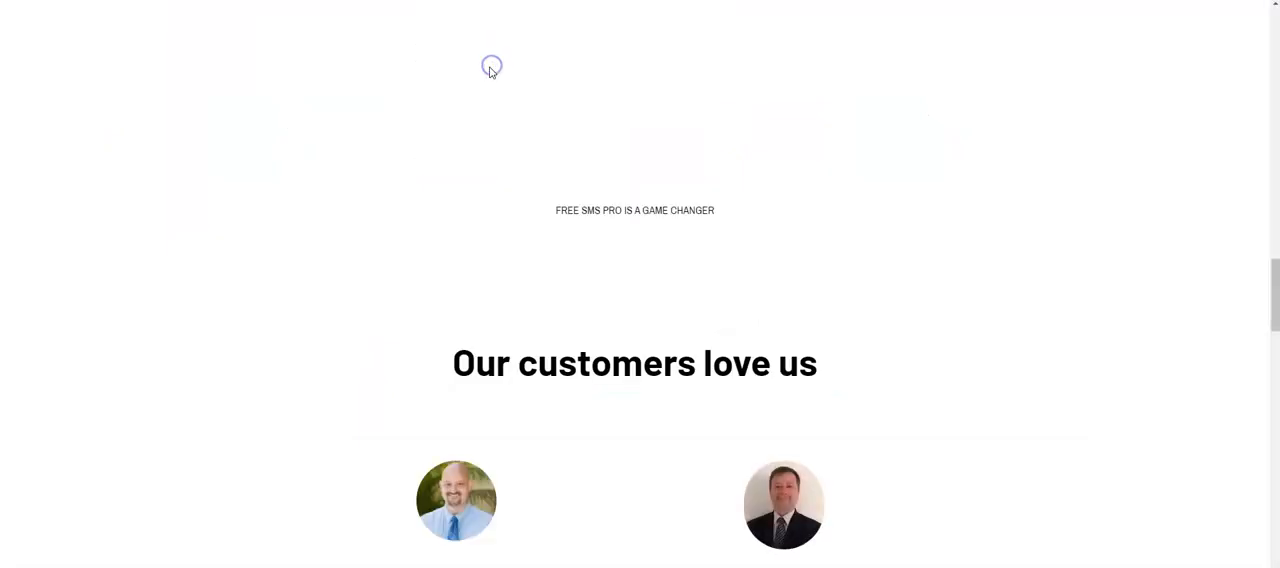
{"action": "mouse_move", "coordinate": [490, 76]}
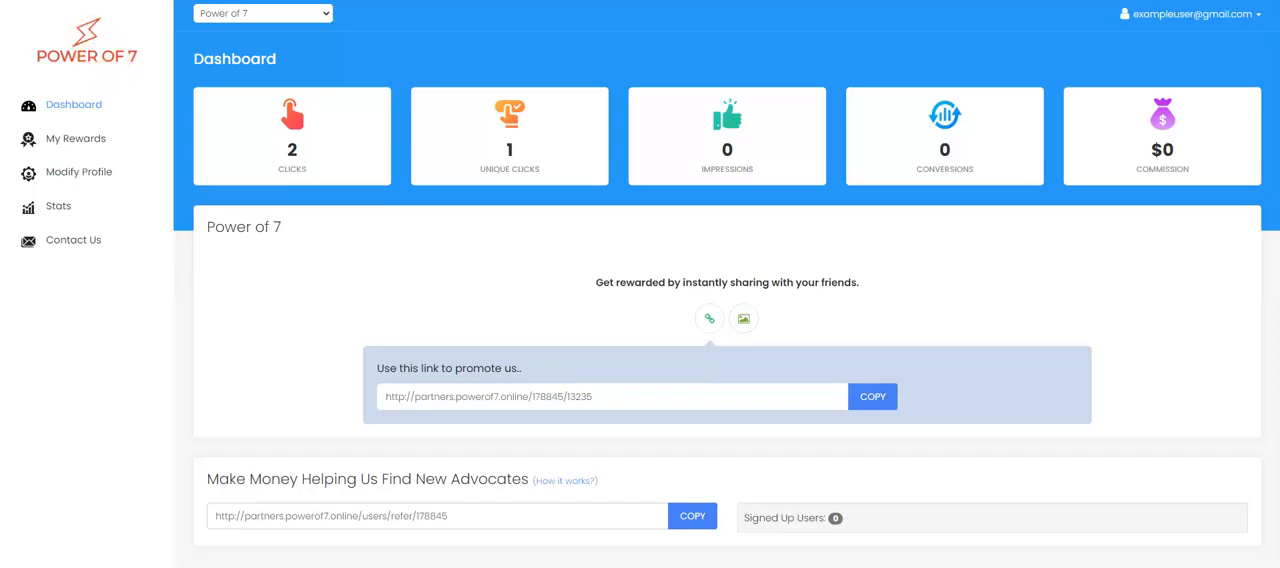
{"action": "mouse_move", "coordinate": [168, 128]}
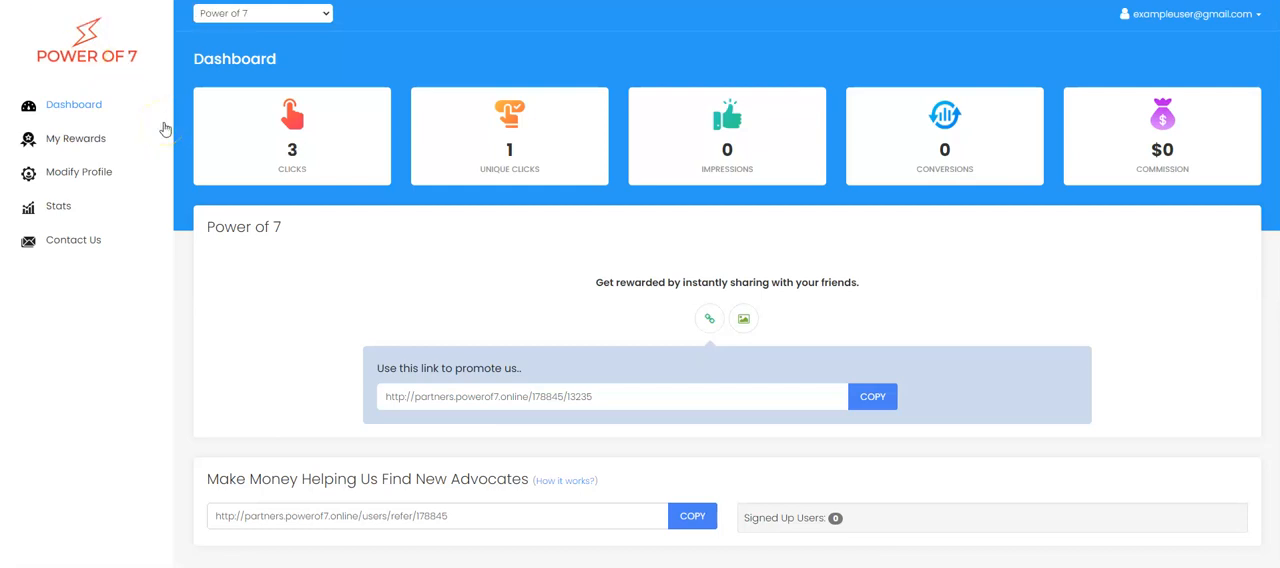
{"action": "mouse_move", "coordinate": [572, 144]}
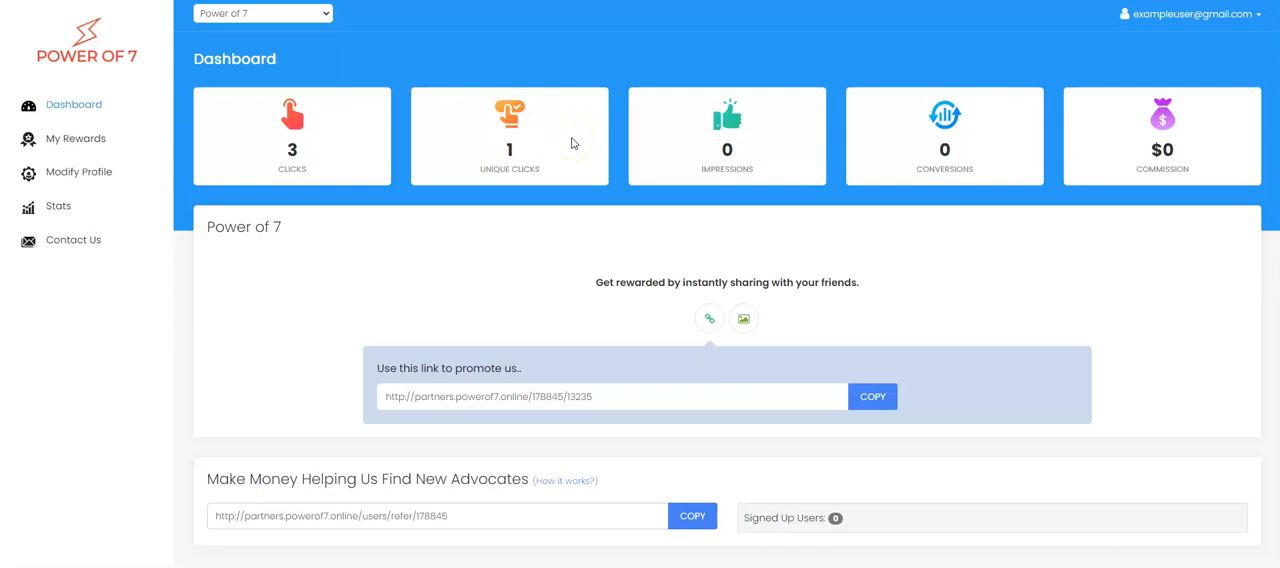